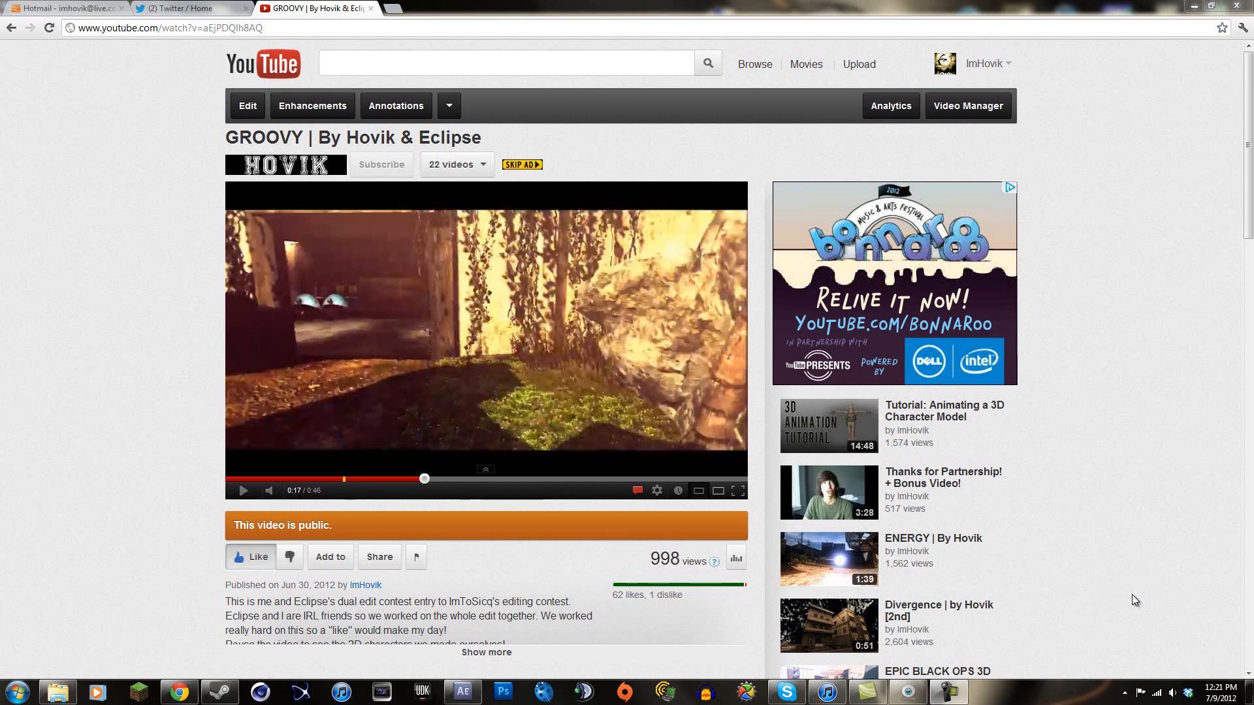
mouse_move(467, 311)
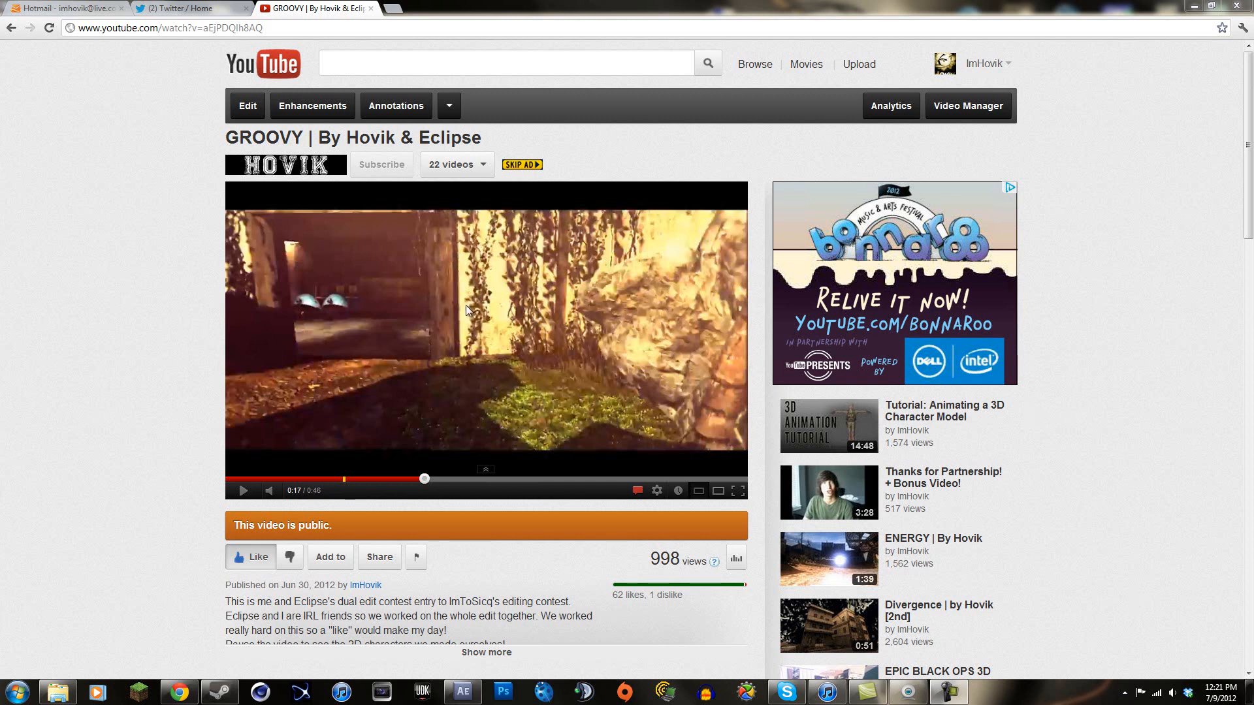
mouse_move(556, 356)
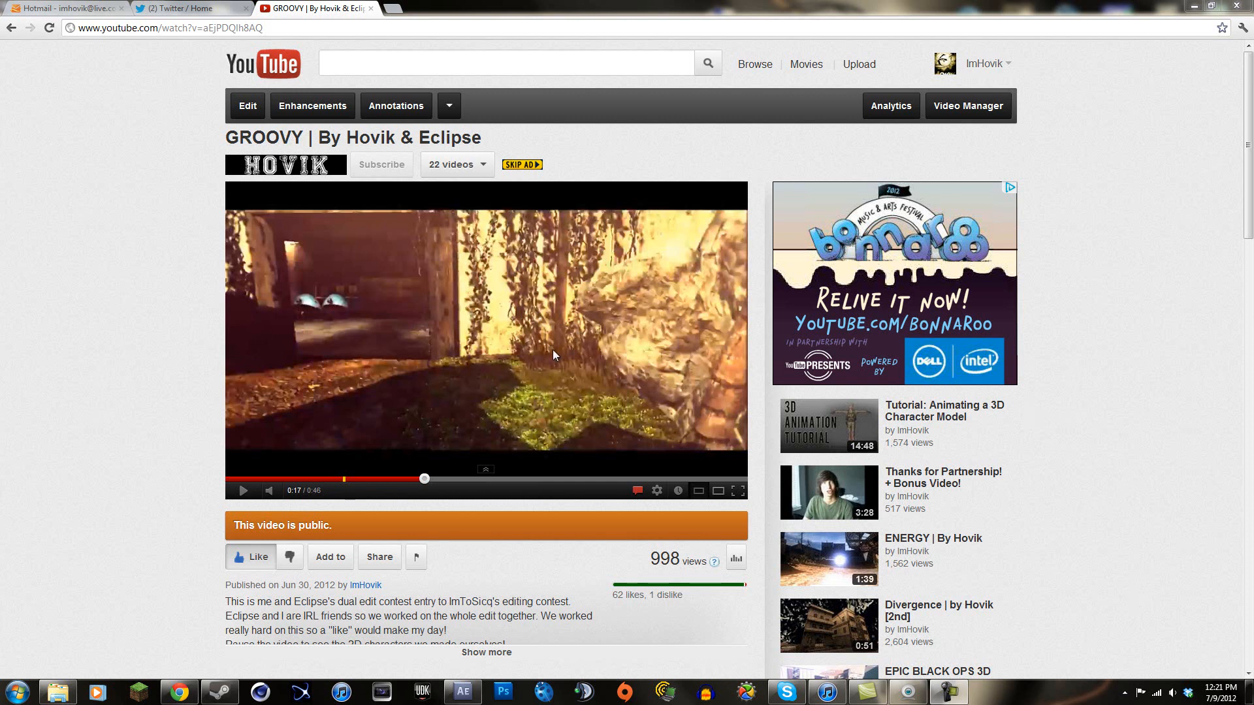
mouse_move(560, 383)
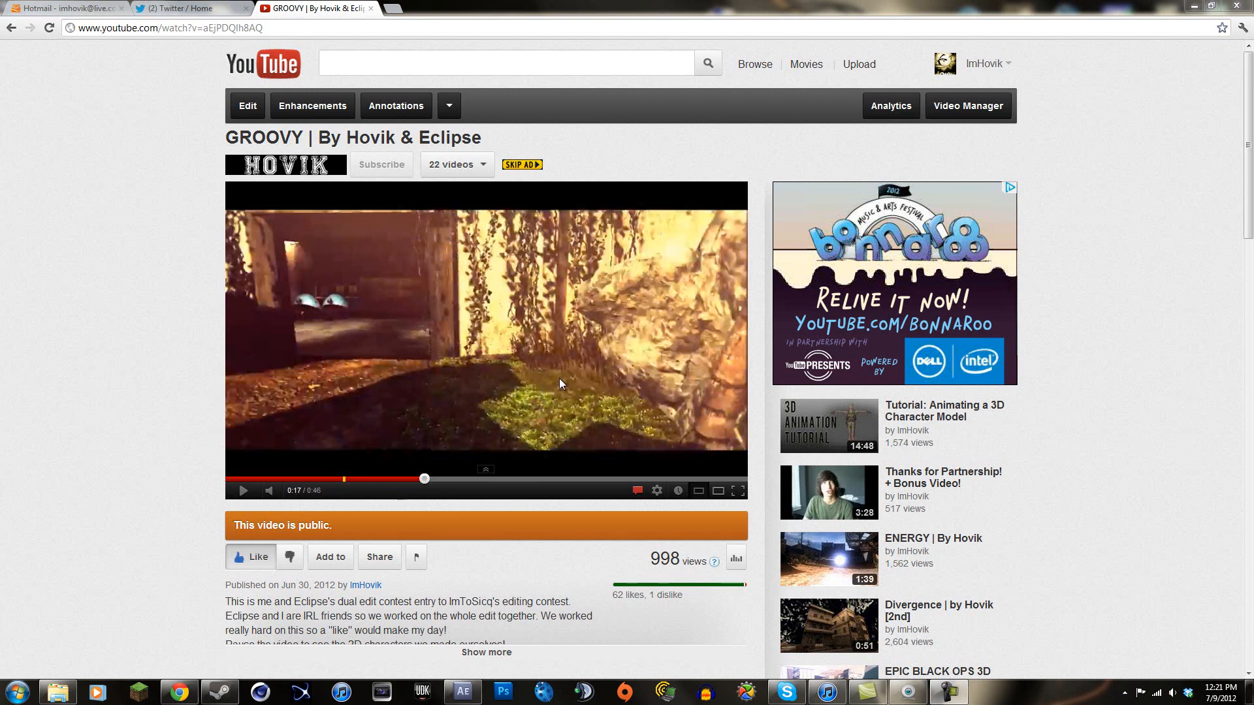
mouse_move(516, 423)
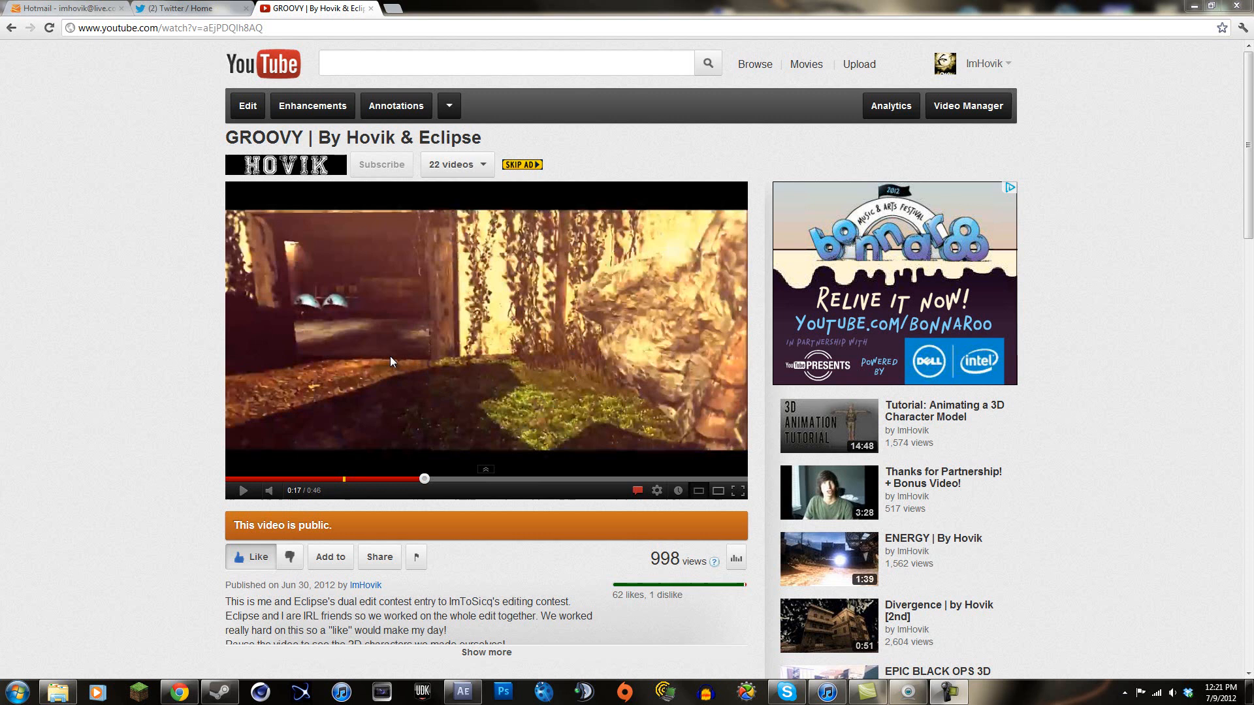
mouse_move(482, 354)
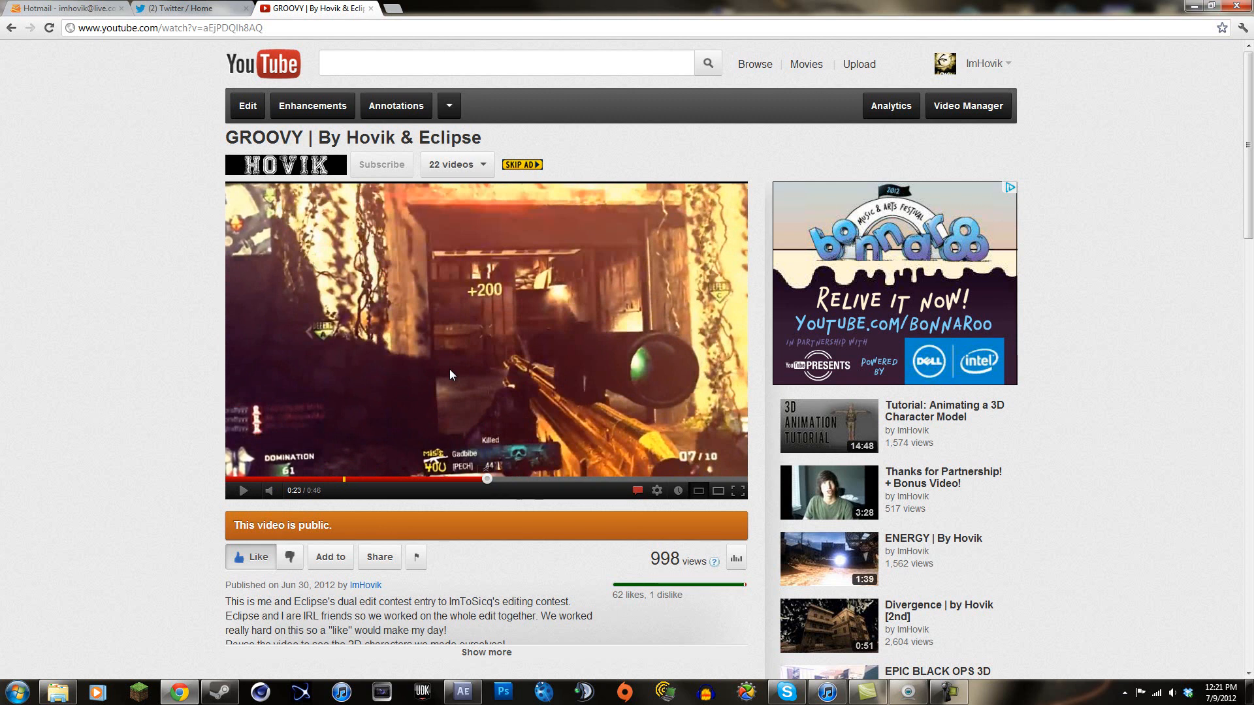
mouse_move(505, 374)
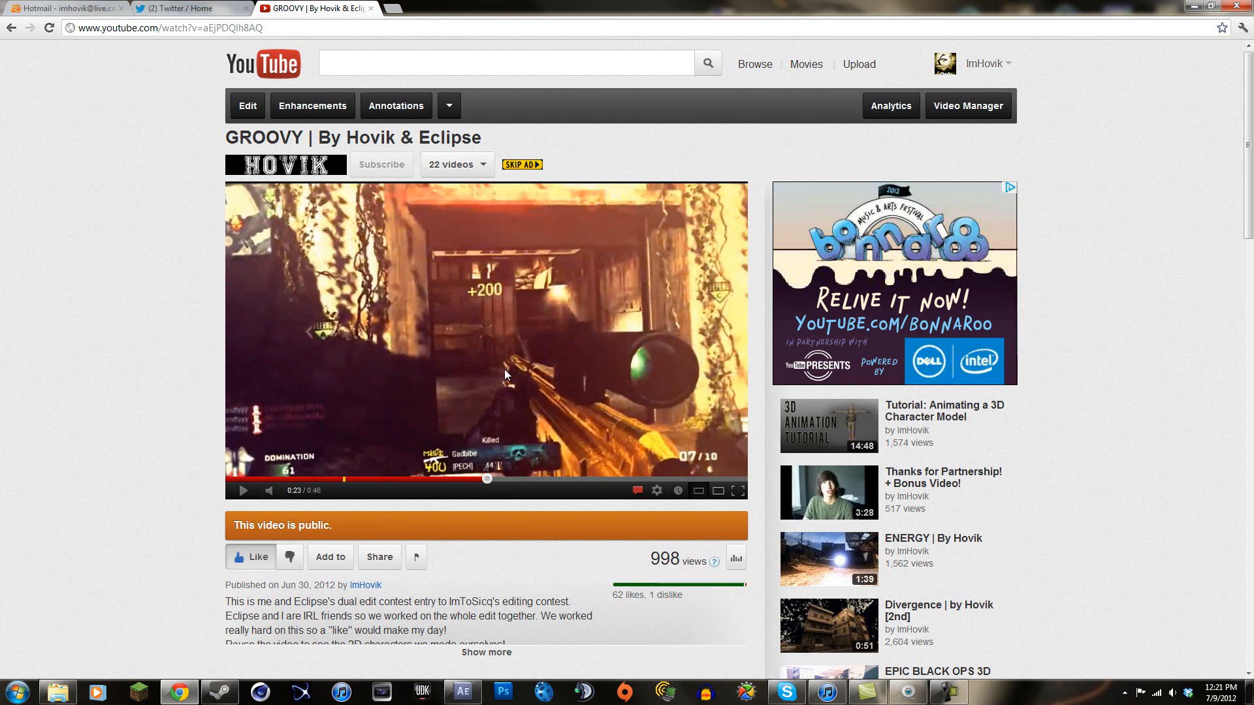
mouse_move(363, 248)
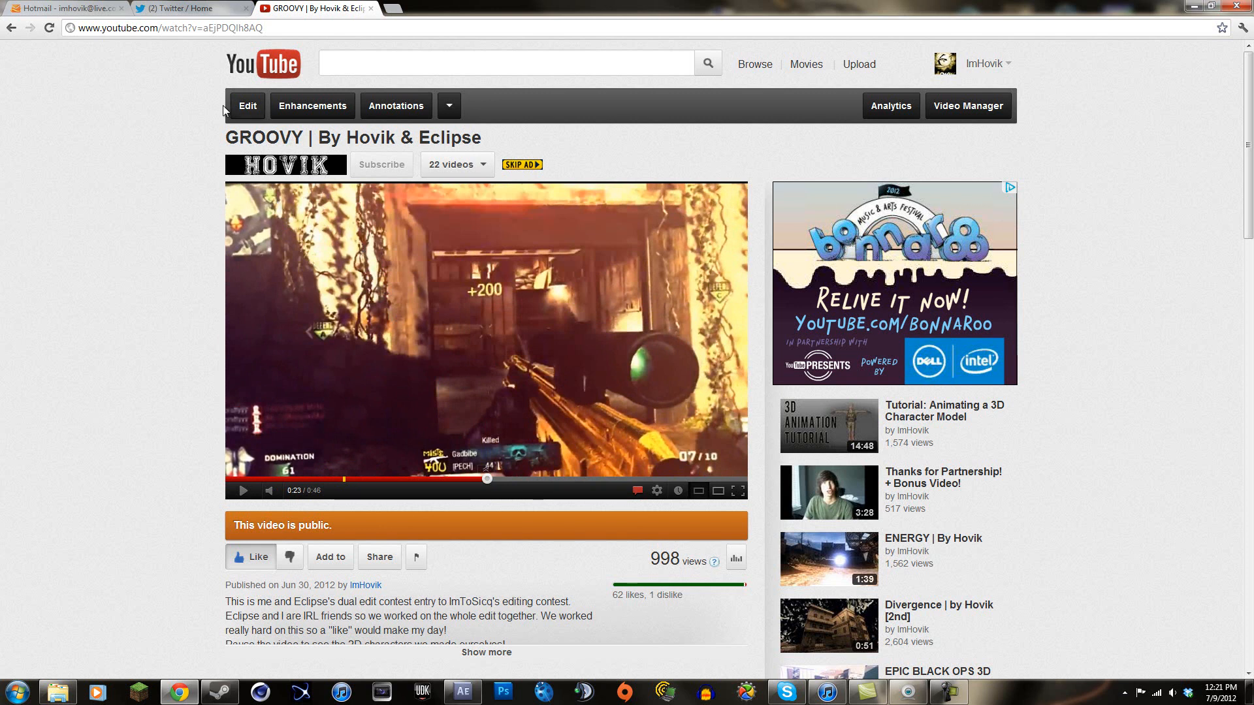
mouse_move(179, 82)
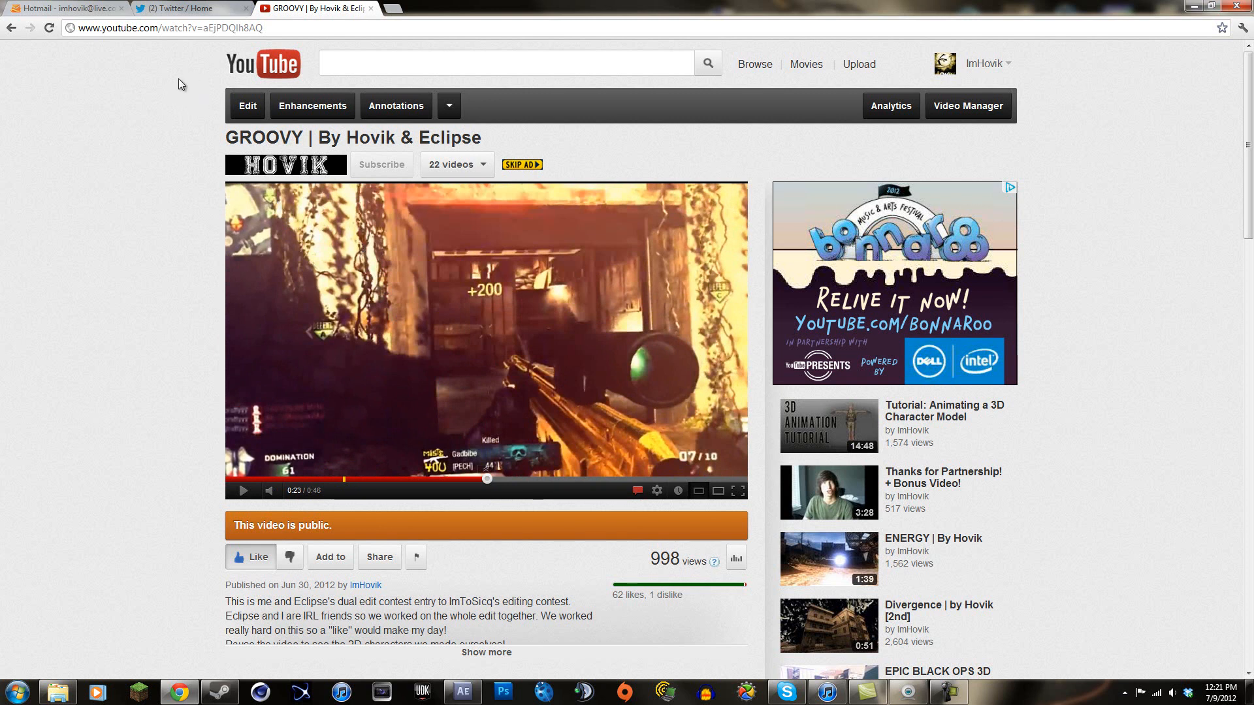
Switch to the Twitter / Home tab and load the 2 new tweets
left_click(190, 8)
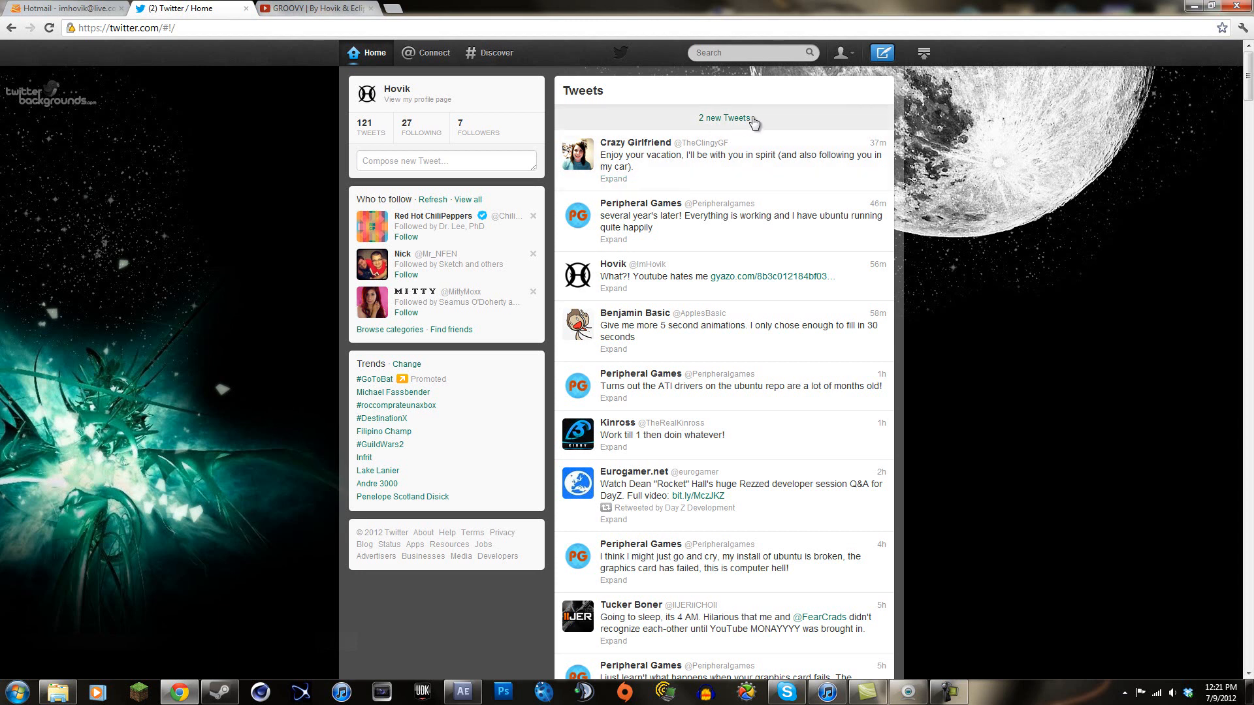
left_click(307, 8)
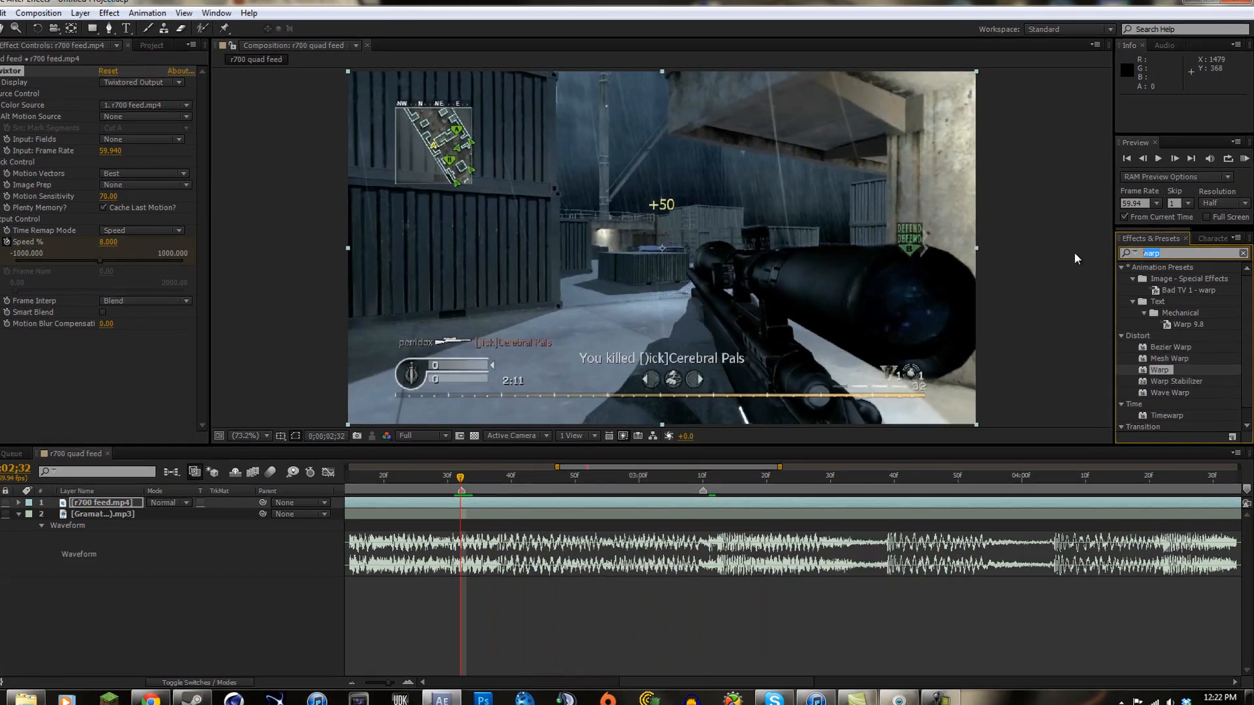
Search effects for 'turb' and apply Distort > Turbulent Displace to the r700 layer
type("turbulen")
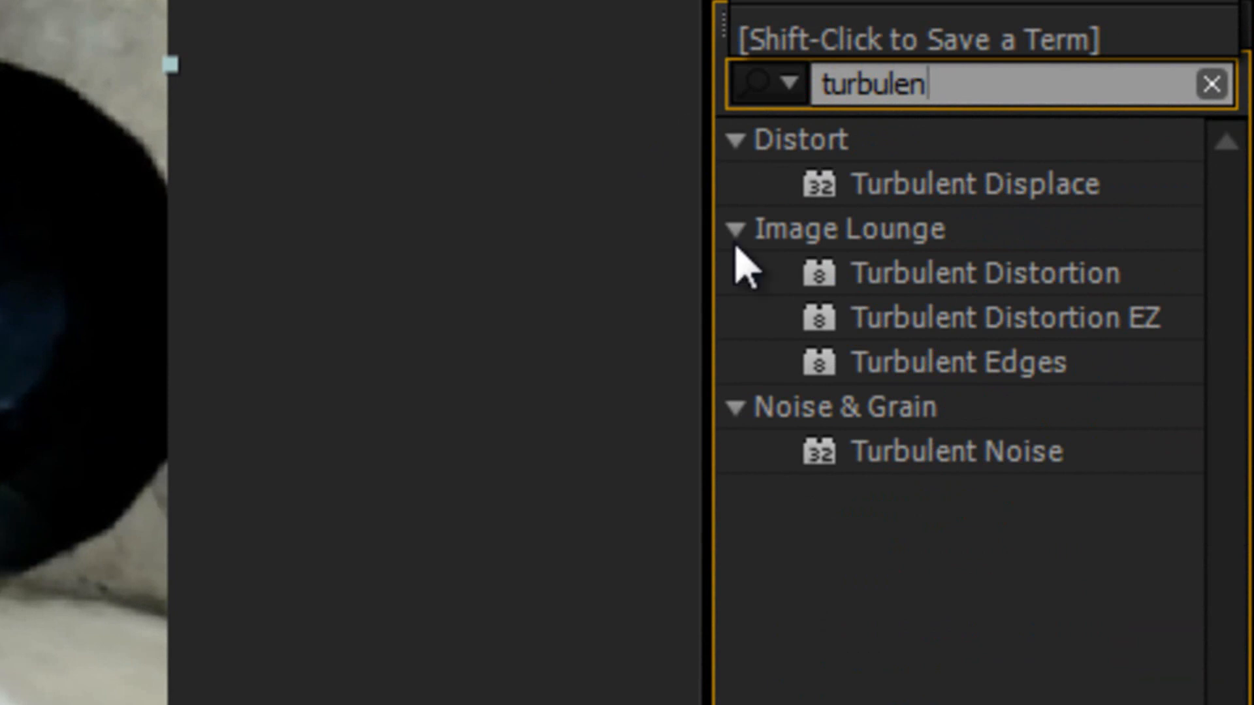
left_click(975, 183)
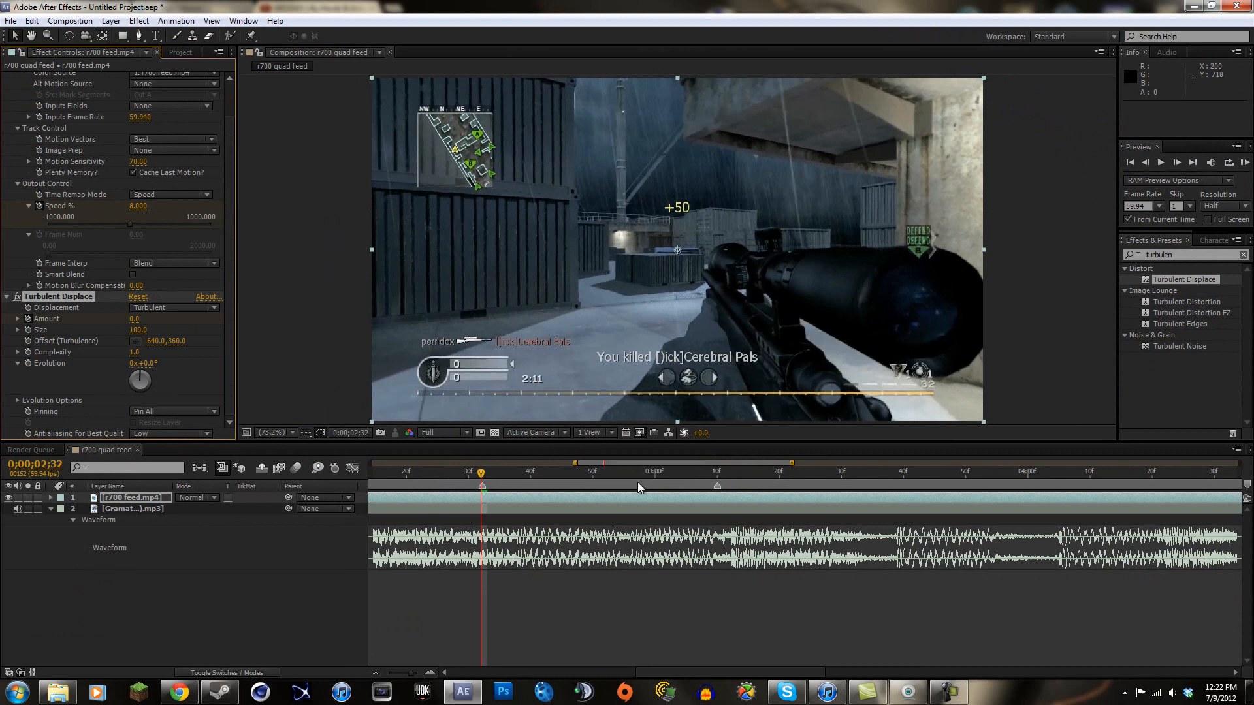
At about 2:50, scrub Turbulent Displace Amount up toward 55, then revisit an earlier frame
left_click(592, 472)
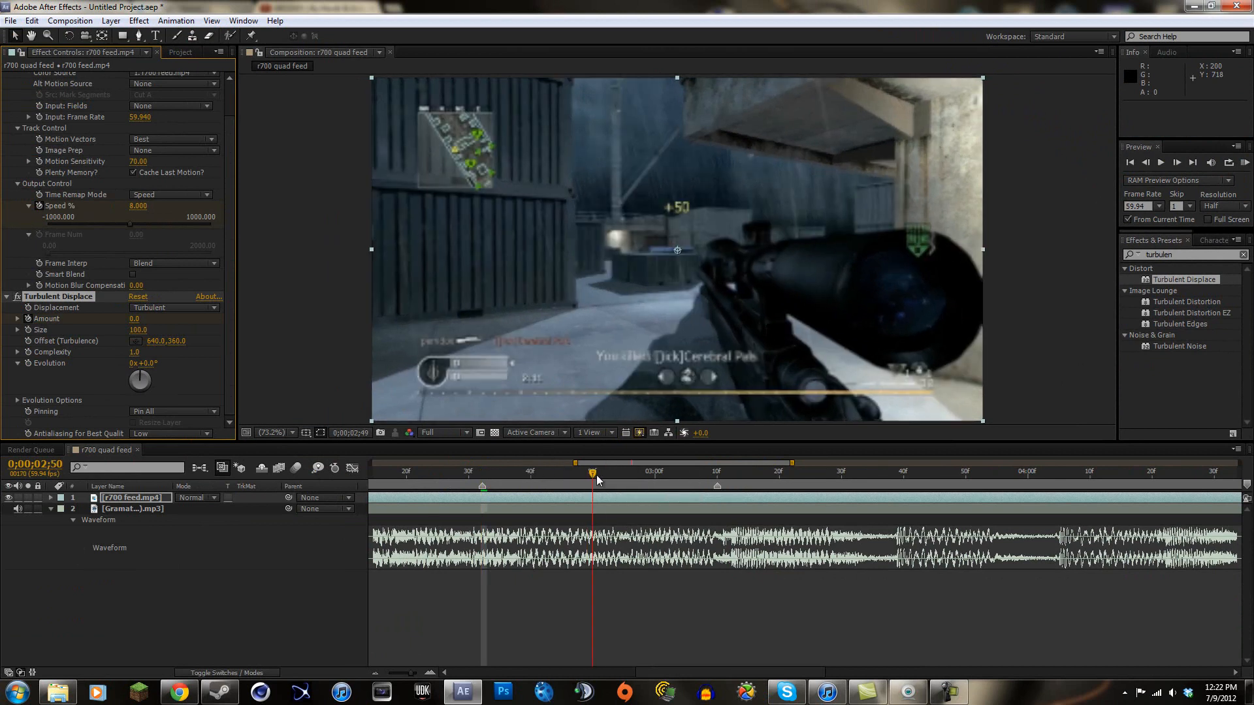
left_click_drag(592, 471, 704, 471)
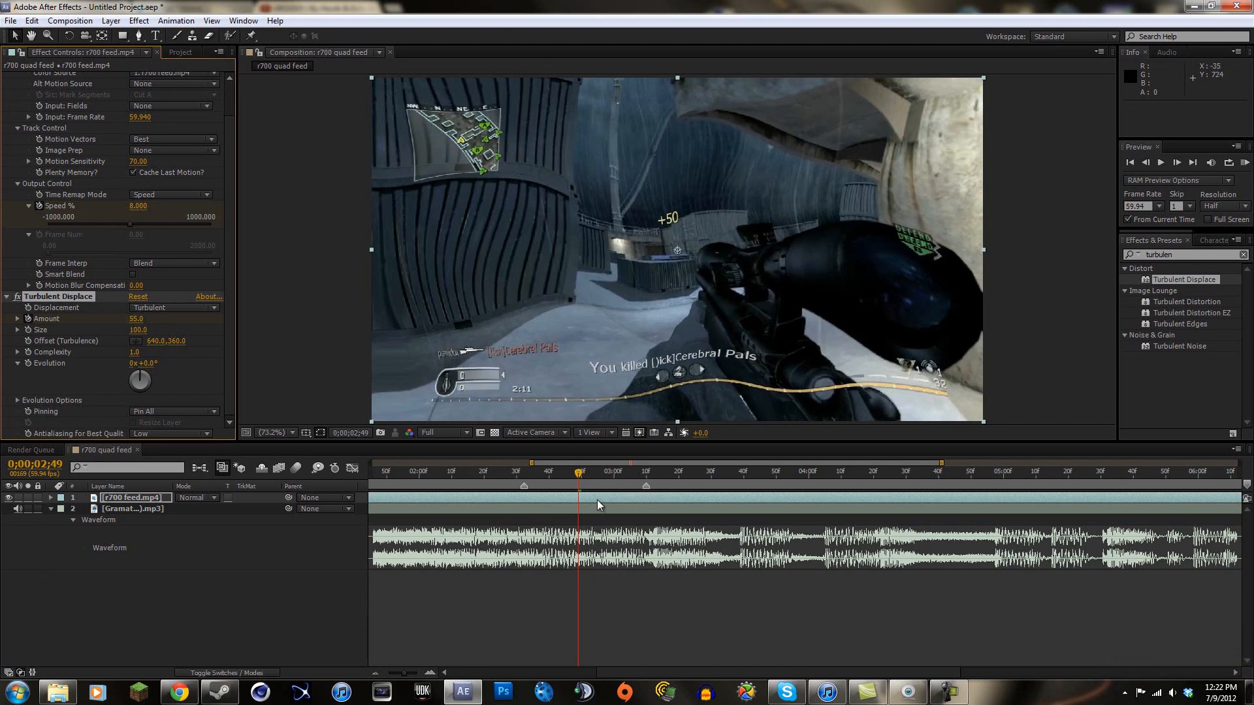
left_click(636, 471)
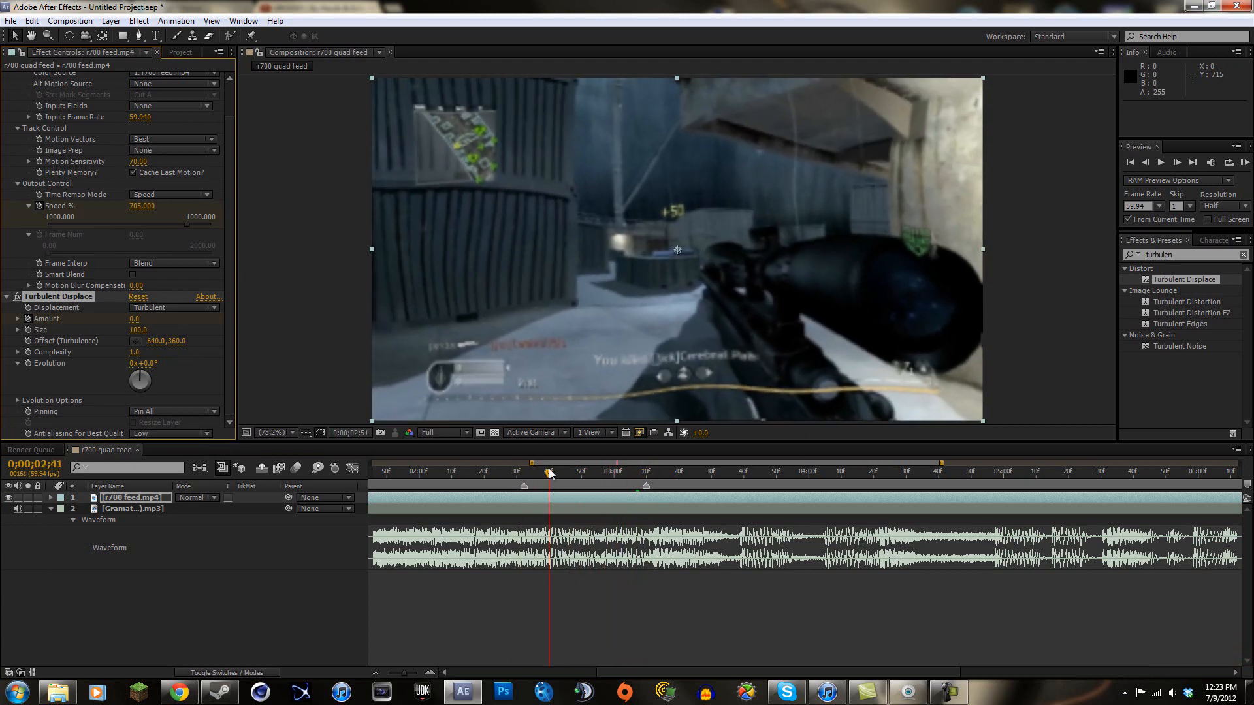
left_click_drag(550, 471, 526, 472)
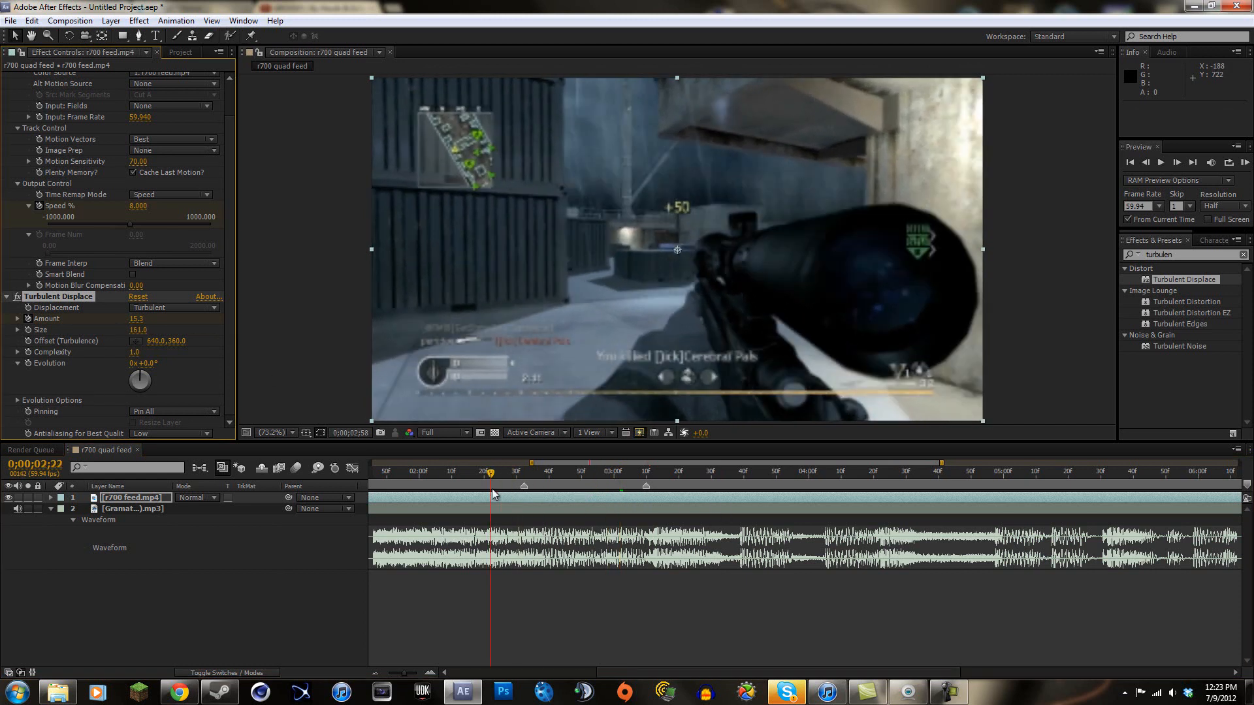
Return the playhead to 2:32, where the warp begins
left_click(648, 470)
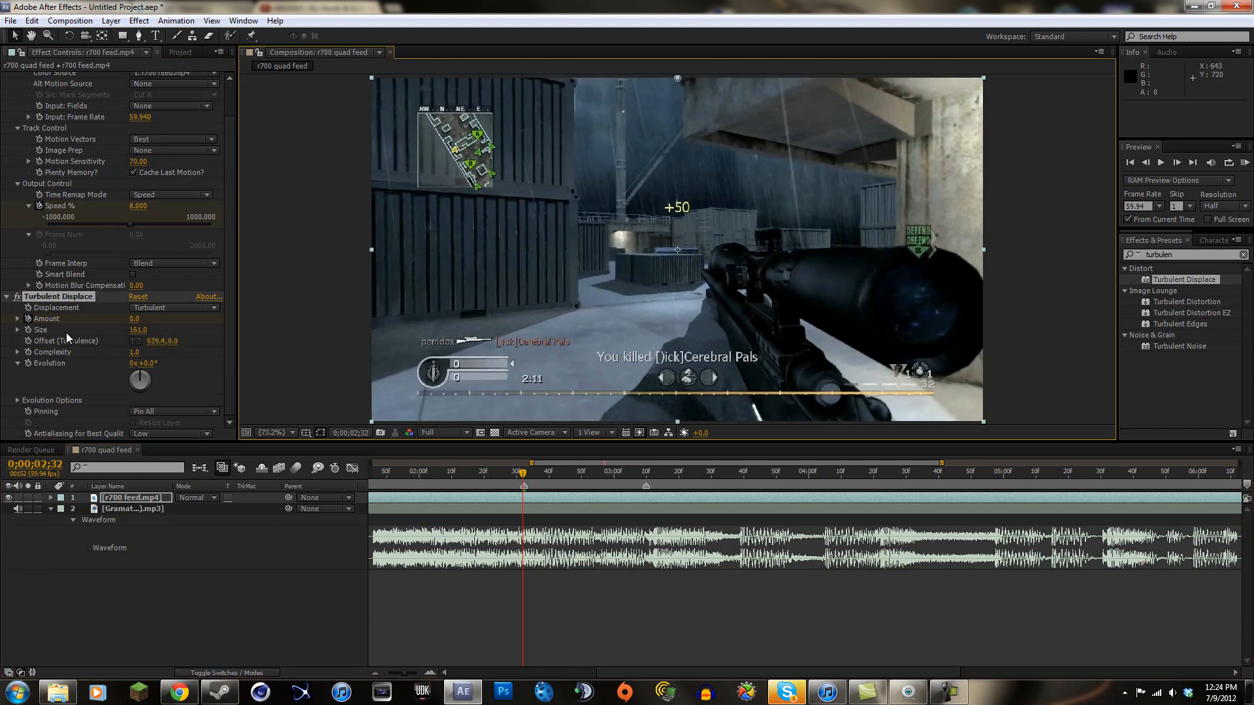
mouse_move(28, 358)
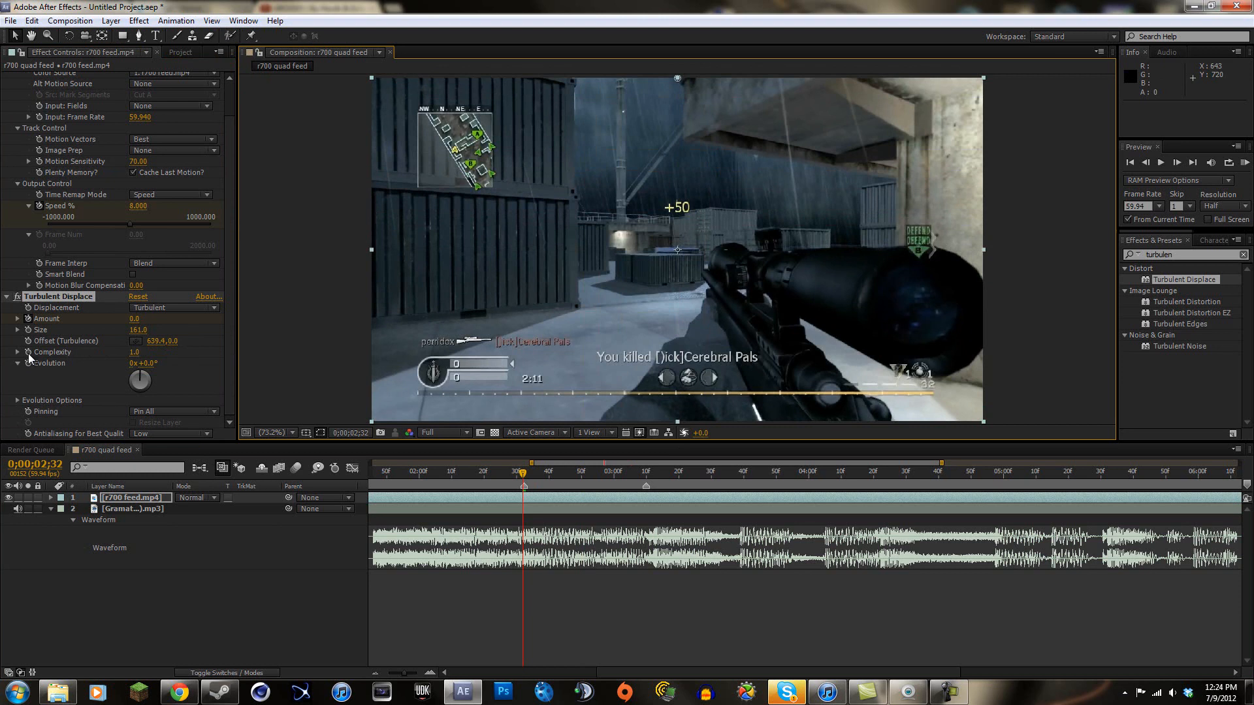
mouse_move(28, 352)
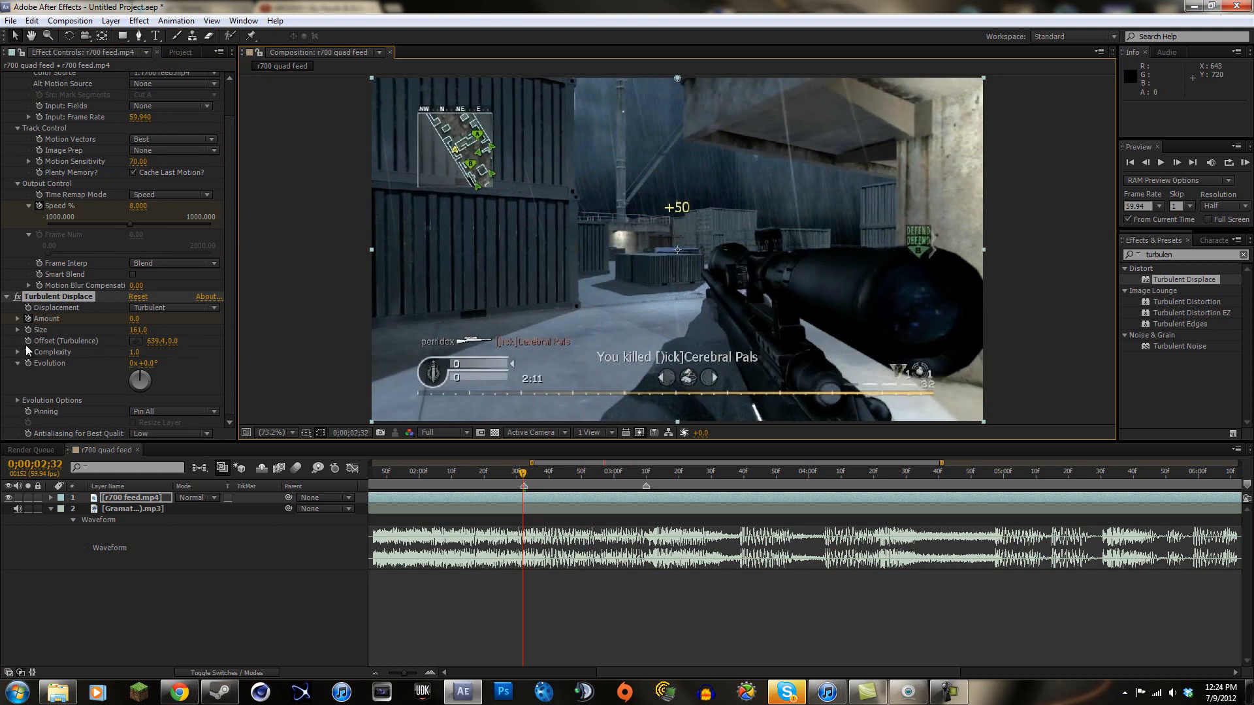
Keyframe Amount and Offset so they read about 36.7 and 638, 472 at 2:55
left_click_drag(523, 471, 553, 471)
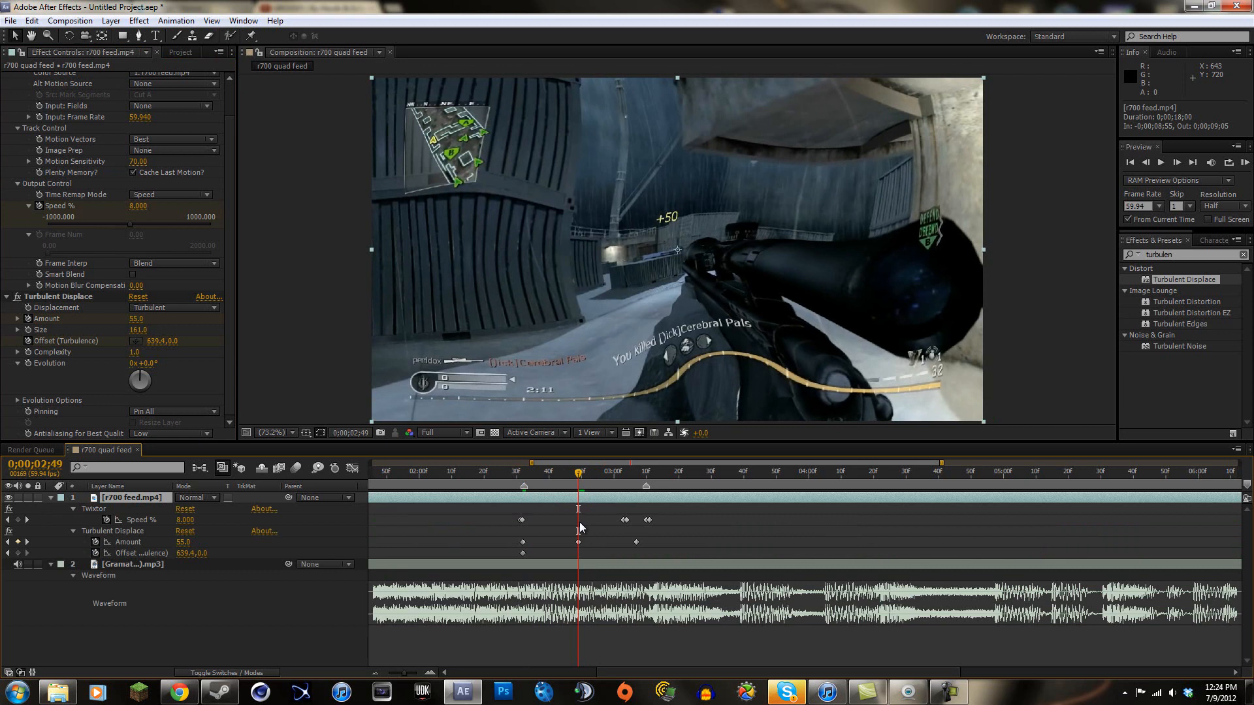
mouse_move(168, 554)
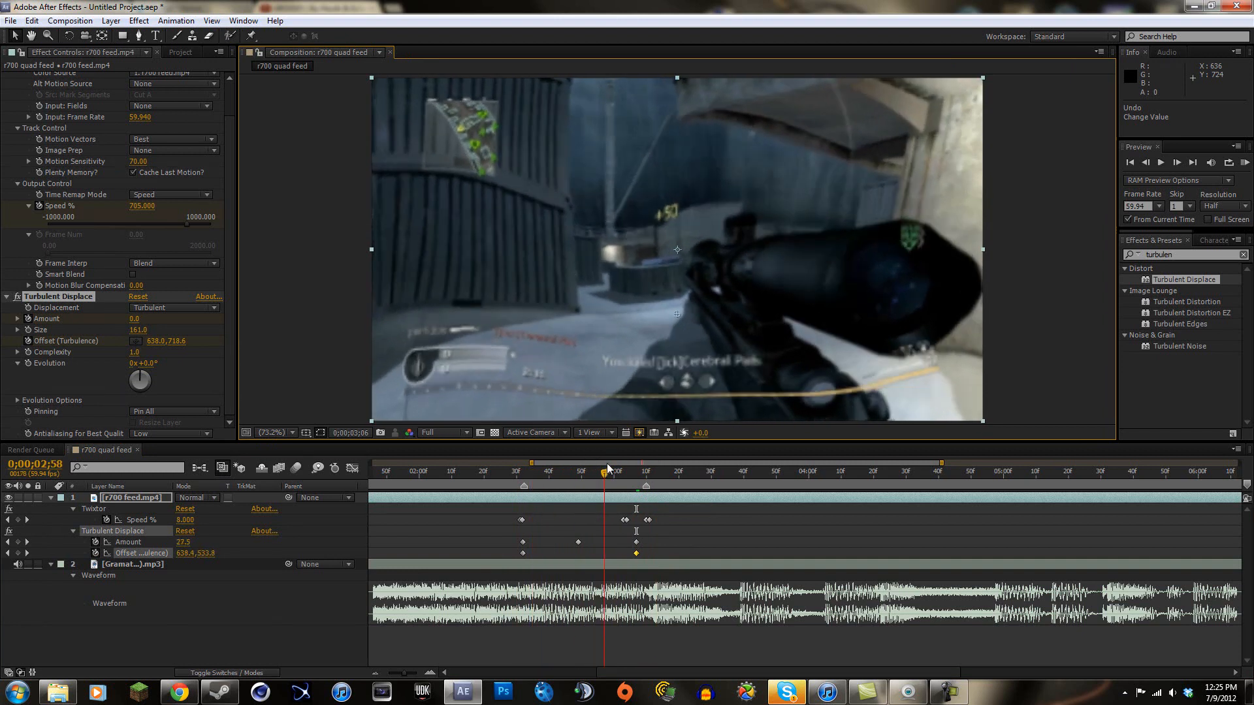
left_click(561, 471)
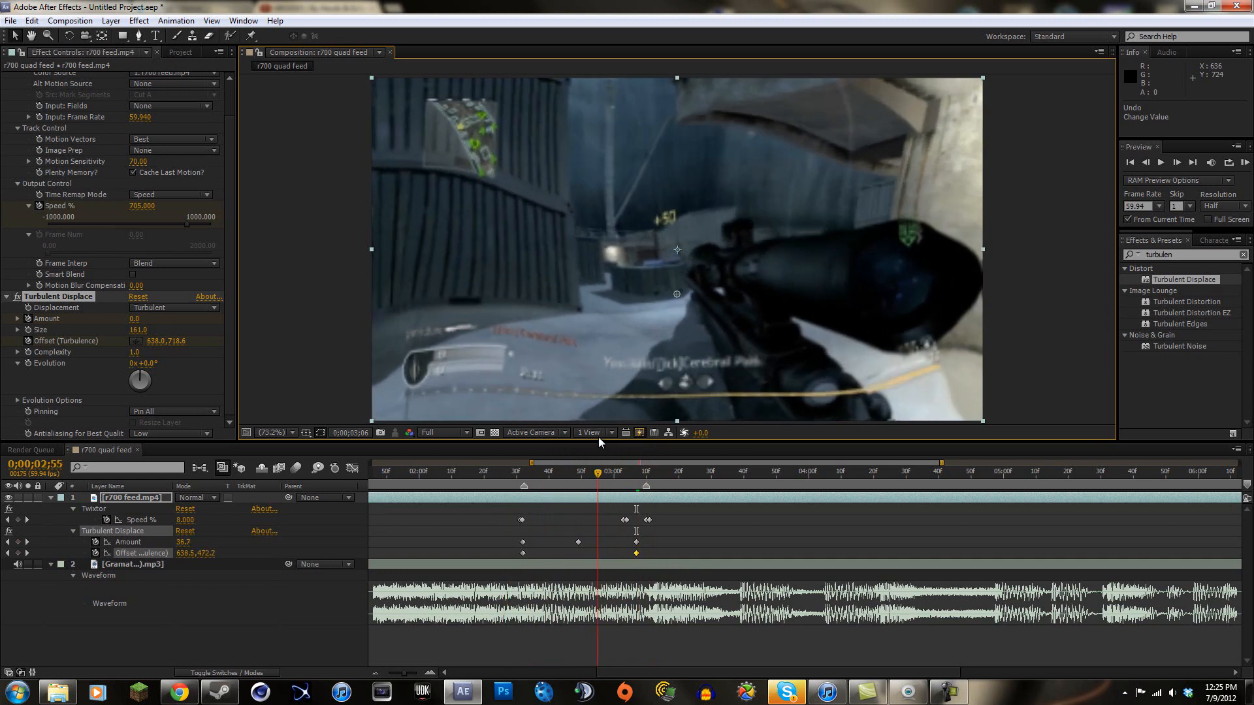
left_click_drag(600, 471, 548, 472)
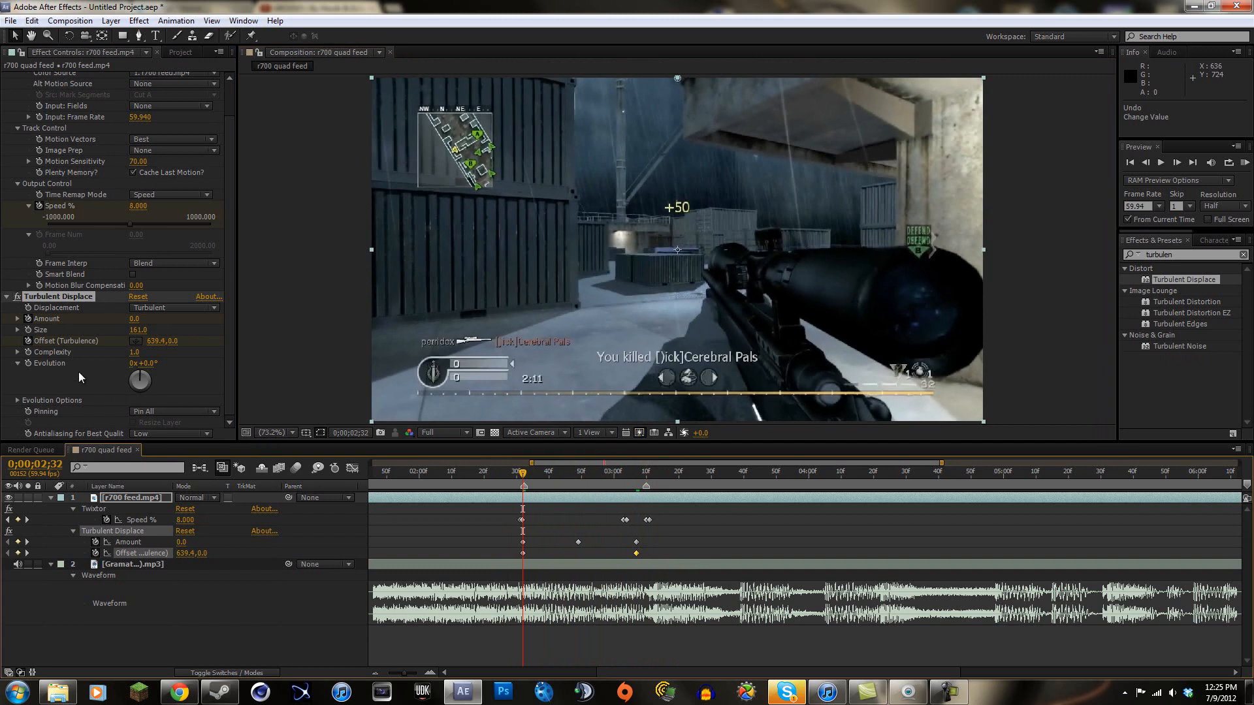
mouse_move(135, 381)
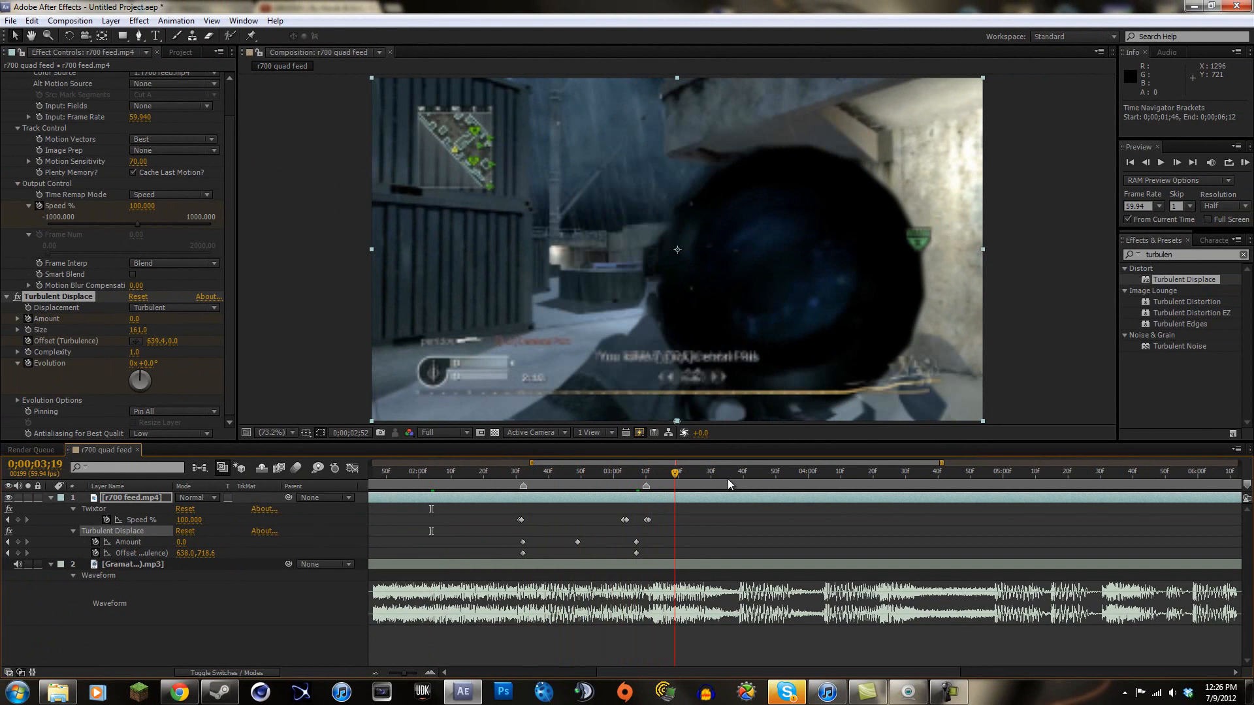
left_click(609, 471)
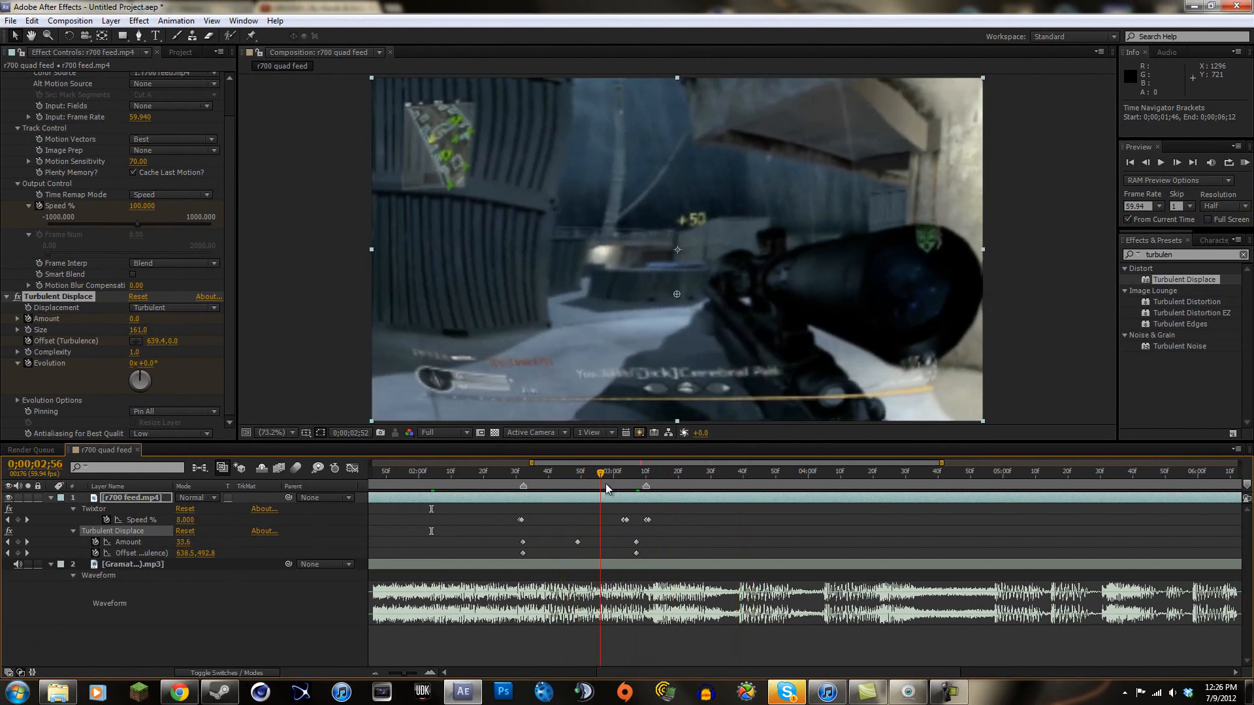
left_click(662, 471)
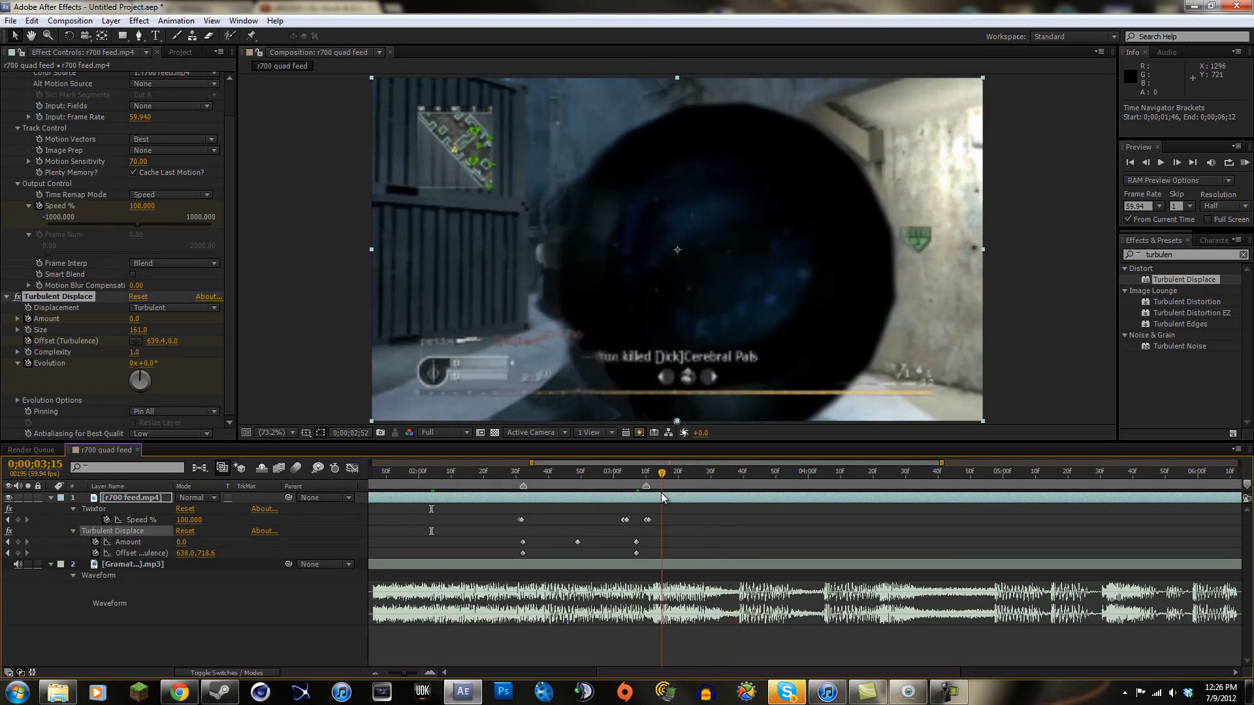
left_click(518, 471)
type("w")
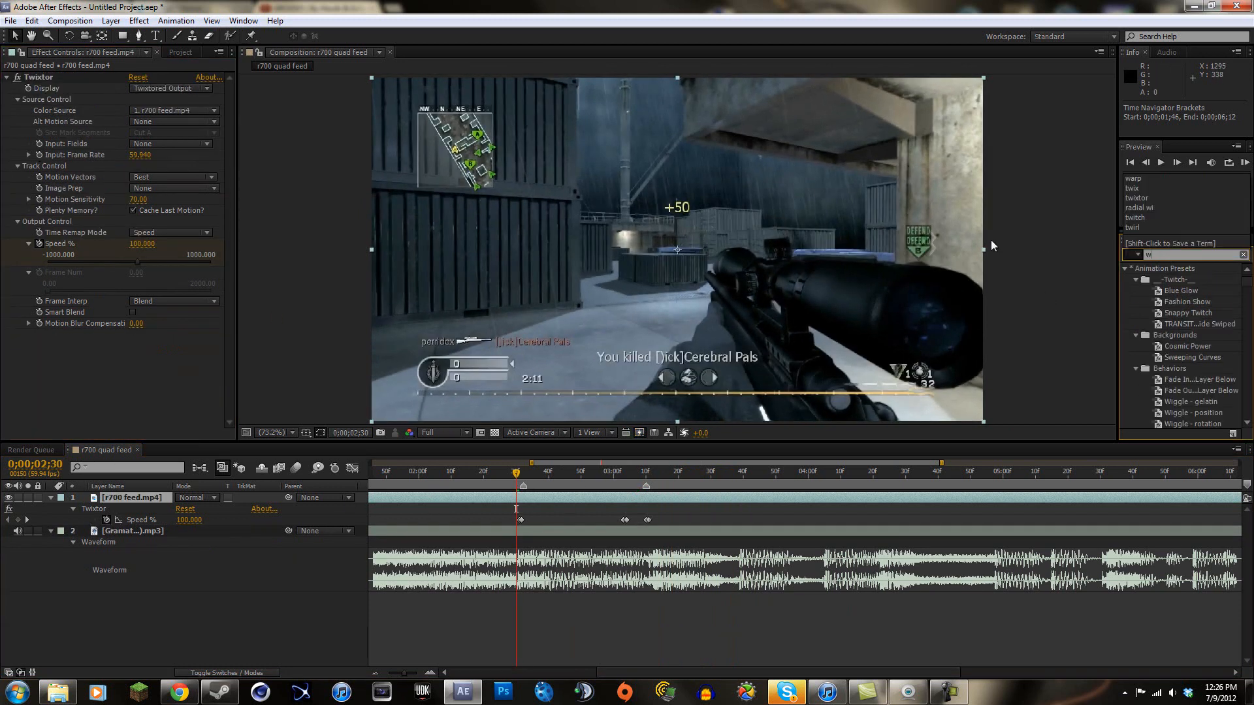
Apply Distort > Warp in Arc style via a 'warp' search and scrub its Bend
type("arp")
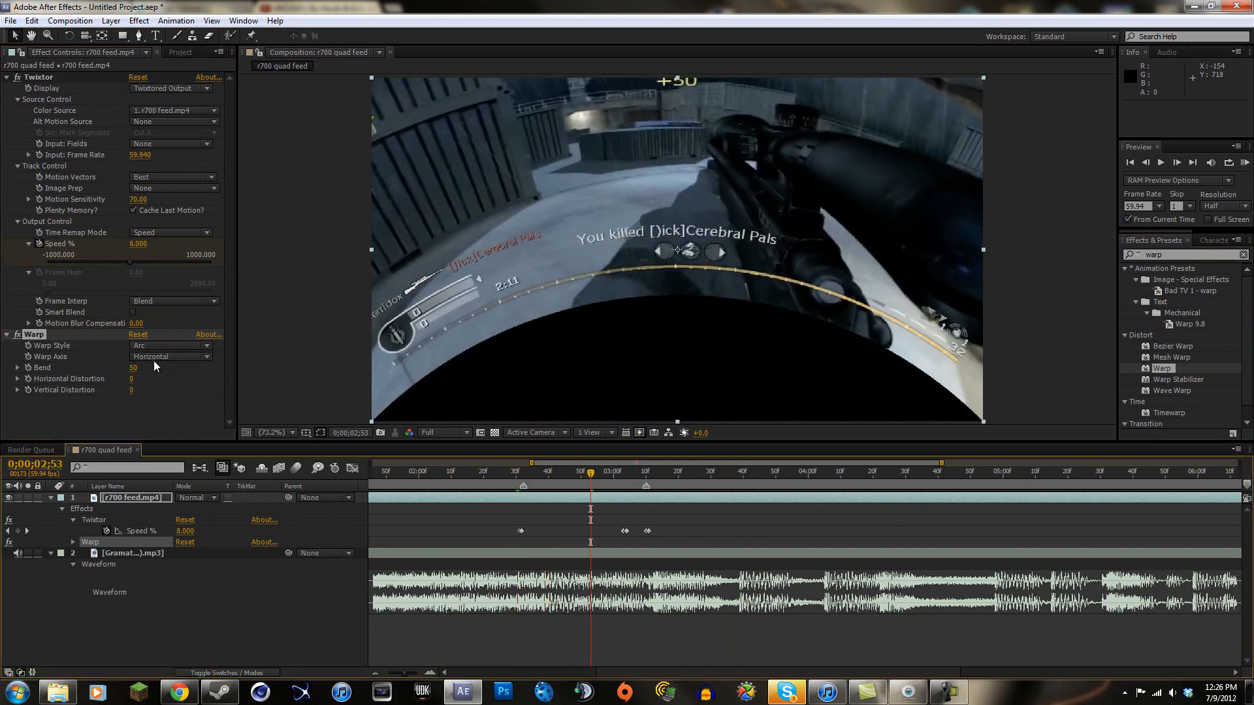
left_click(170, 345)
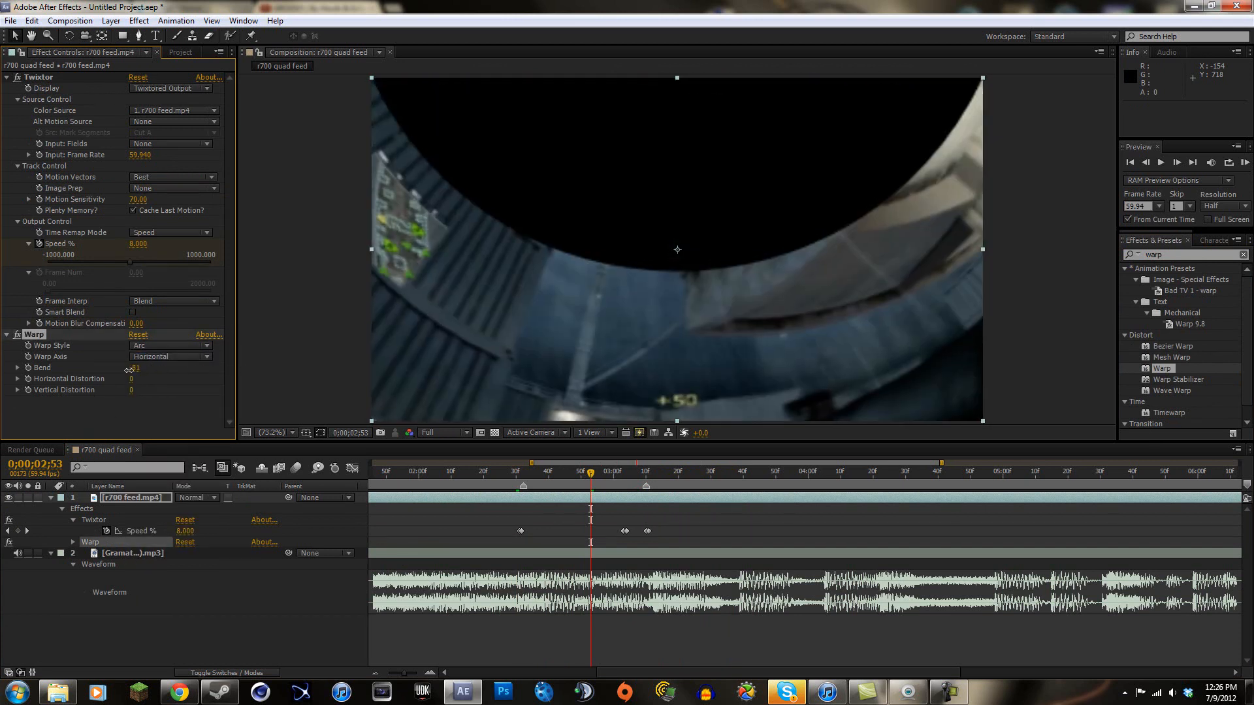
left_click(171, 346)
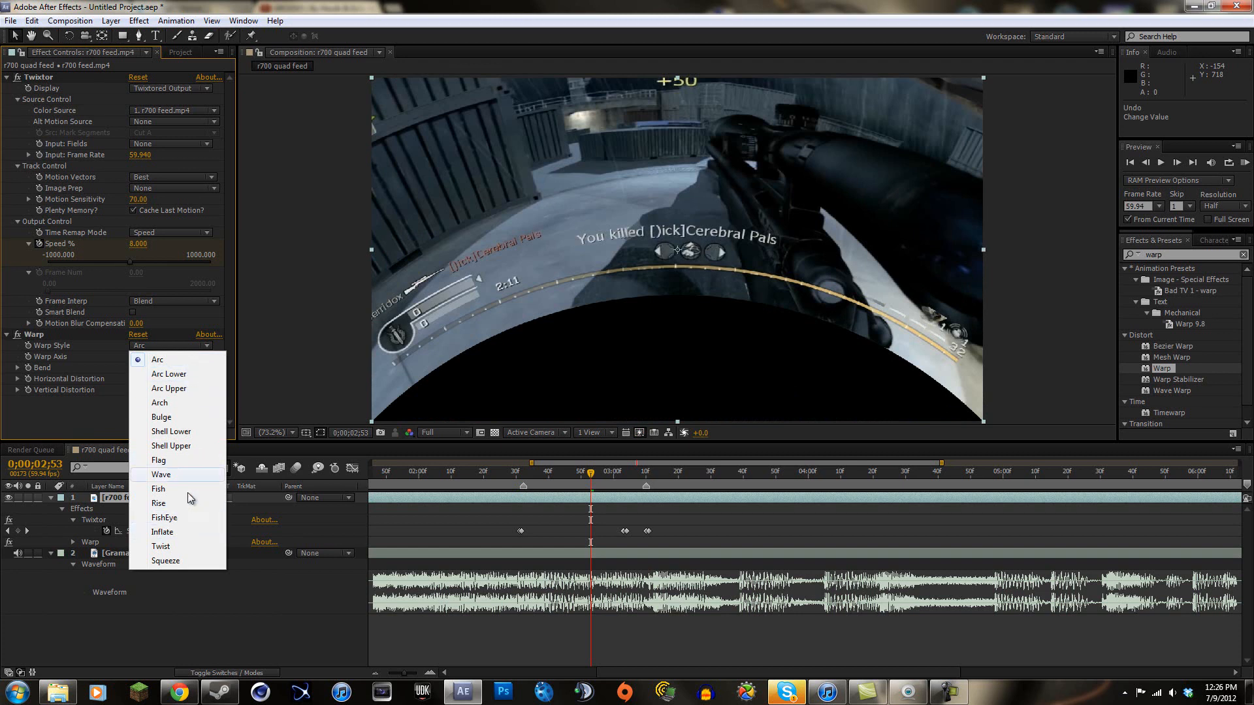
Preview Arc Lower, Arc Upper, Bulge and Flag styles, then settle on Wave with bend 90
left_click(169, 374)
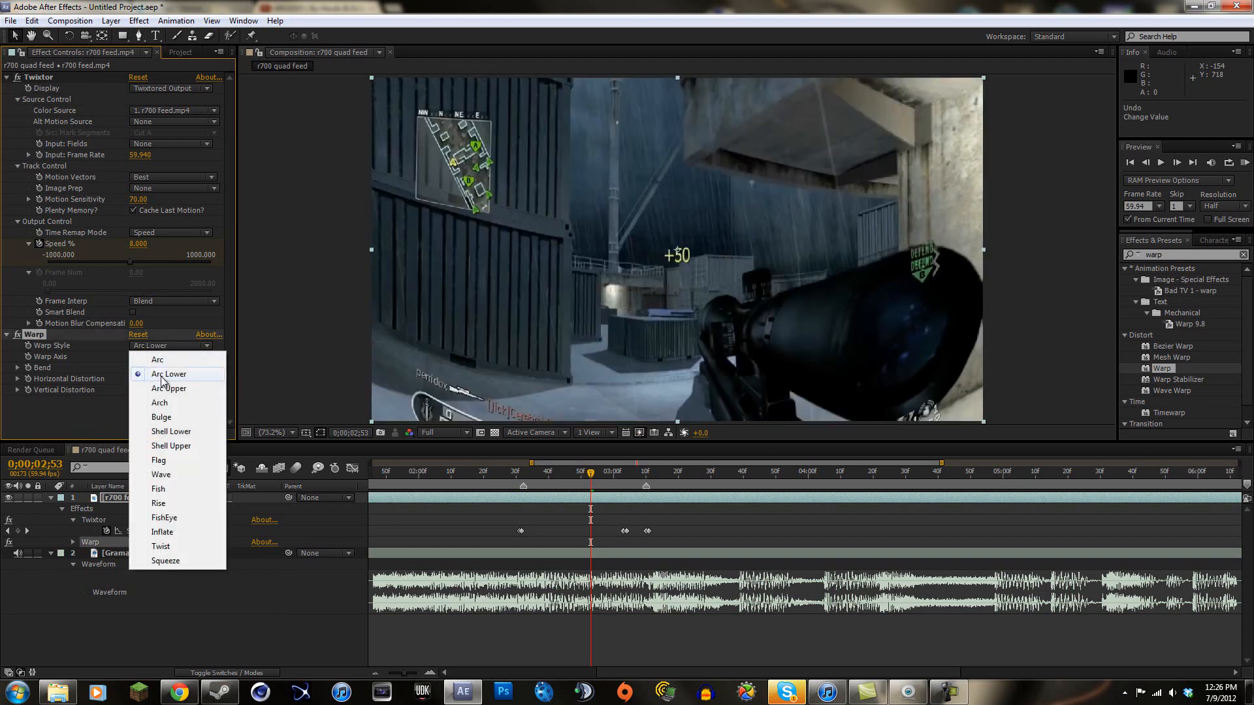
left_click(168, 389)
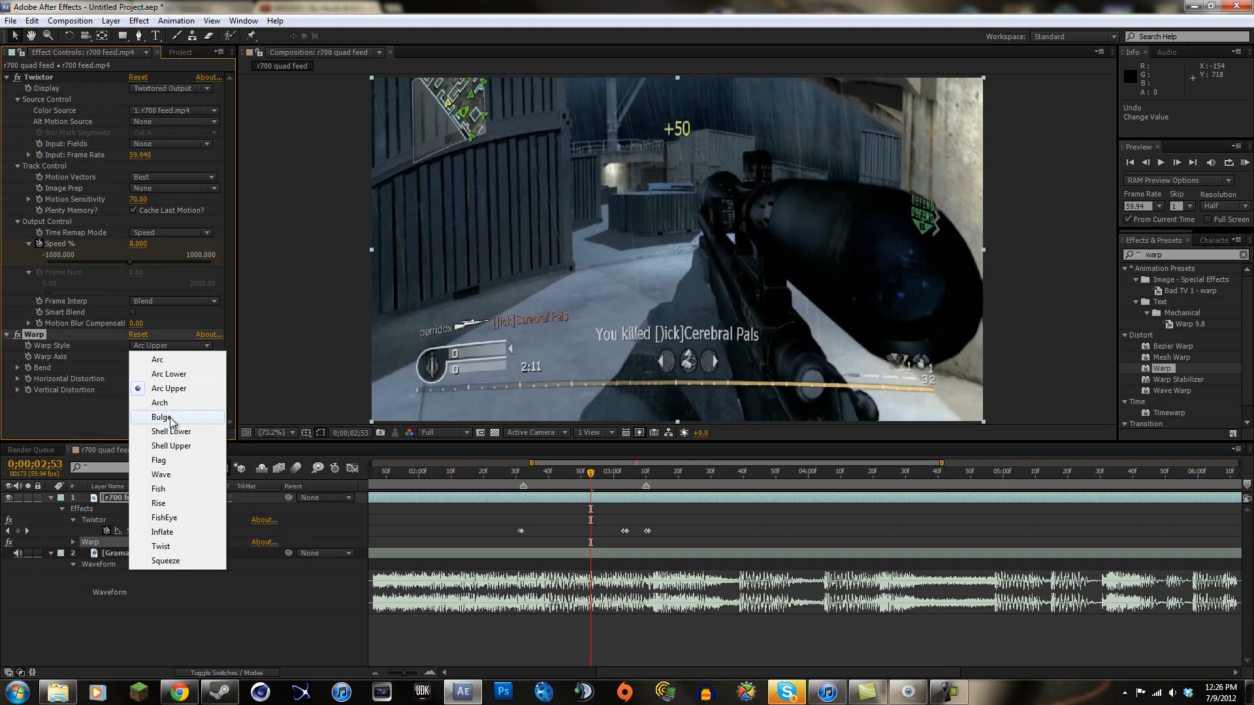
left_click(161, 416)
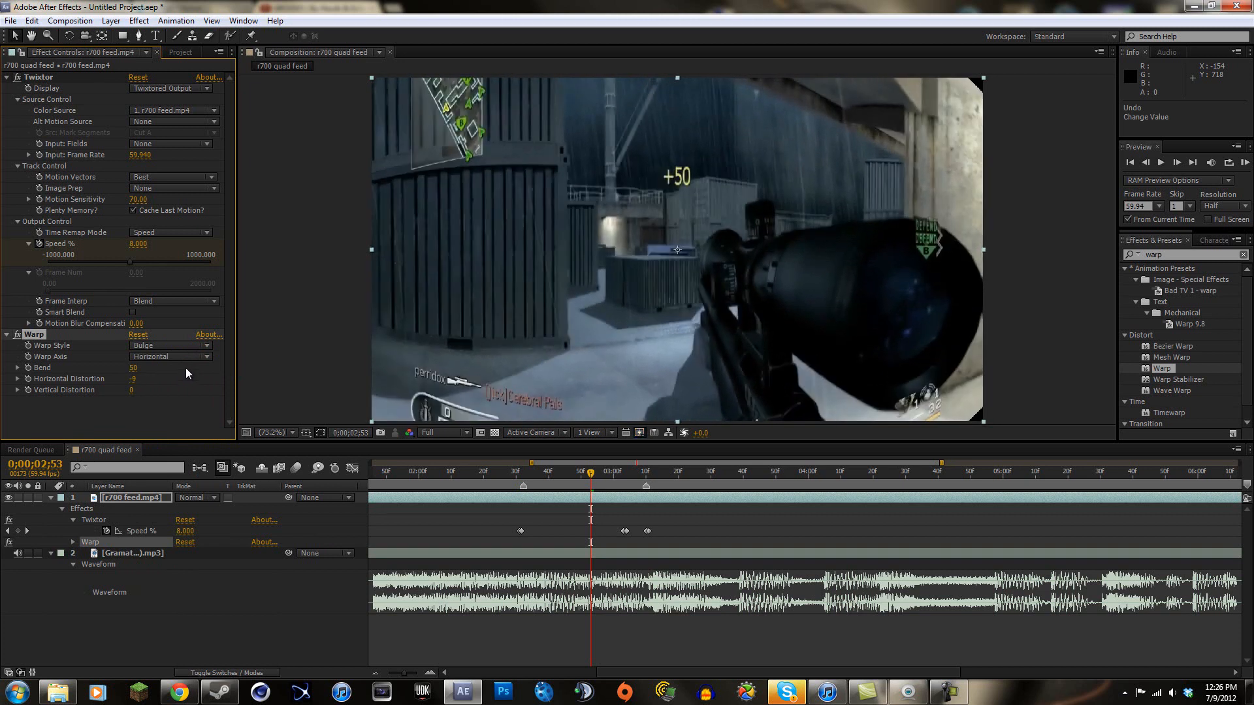
left_click(171, 345)
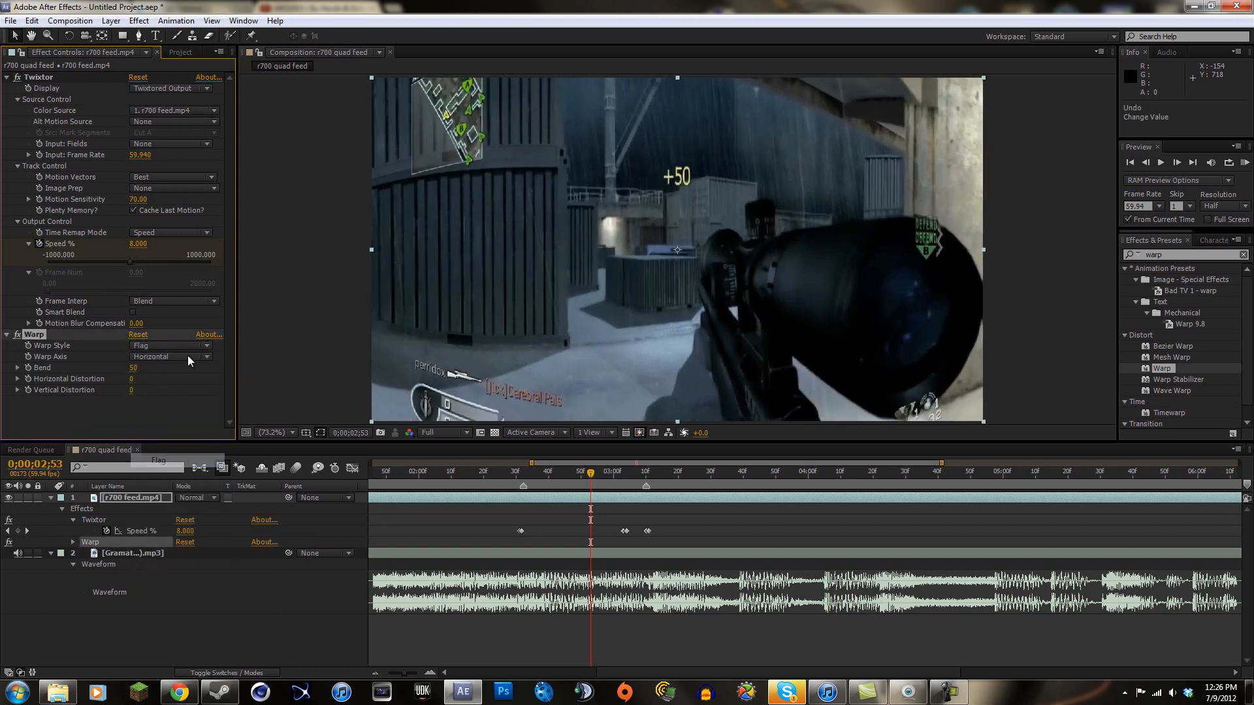
left_click(170, 345)
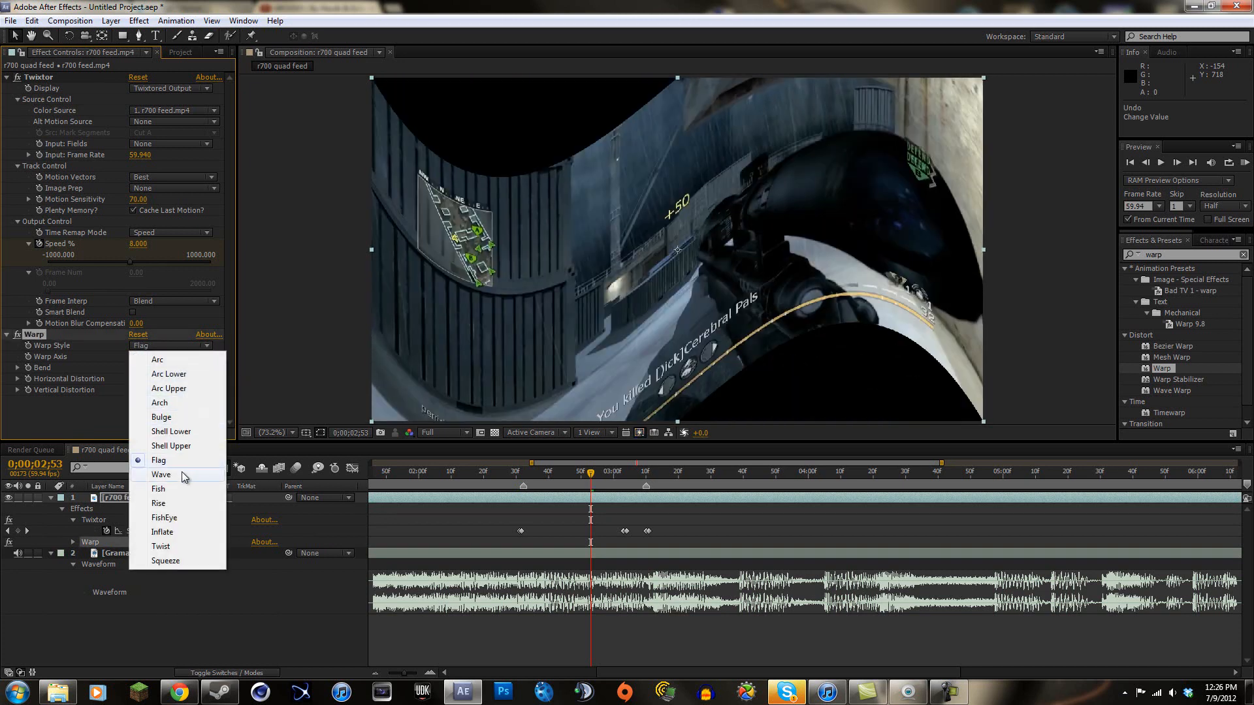
left_click(161, 474)
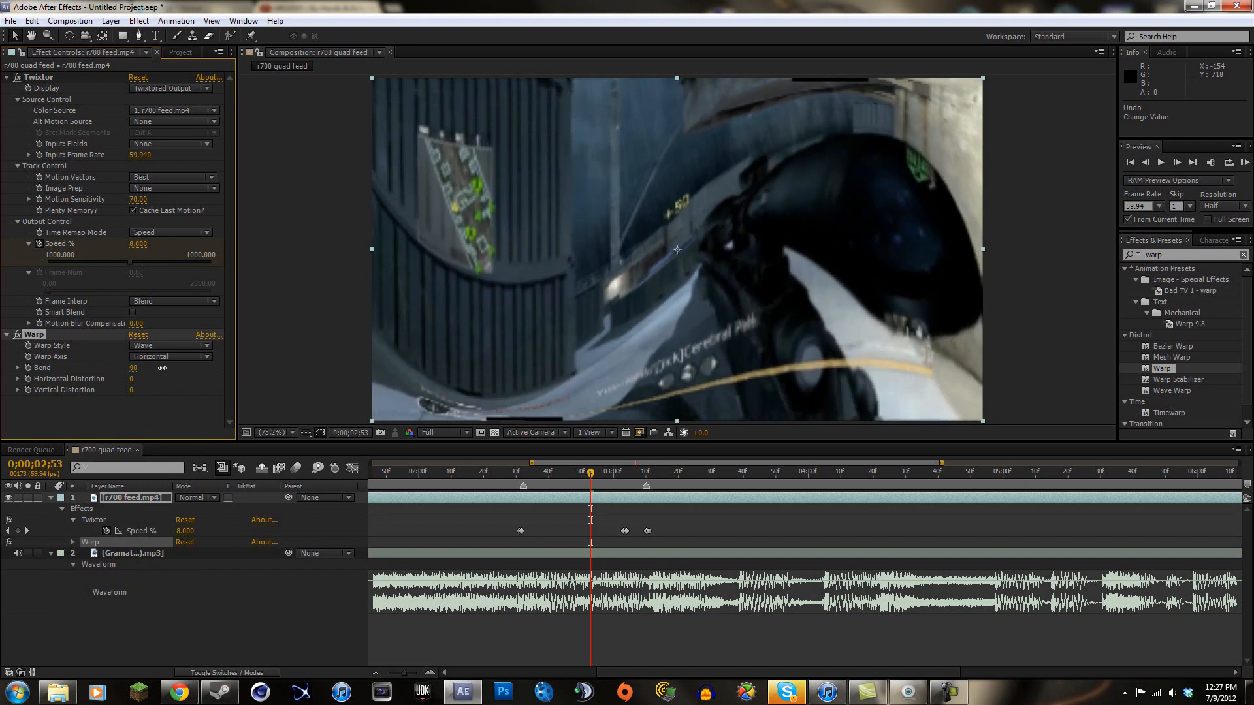
Preview FishEye and Inflate warp styles, choose Twist, then select the Warp effect
left_click(171, 345)
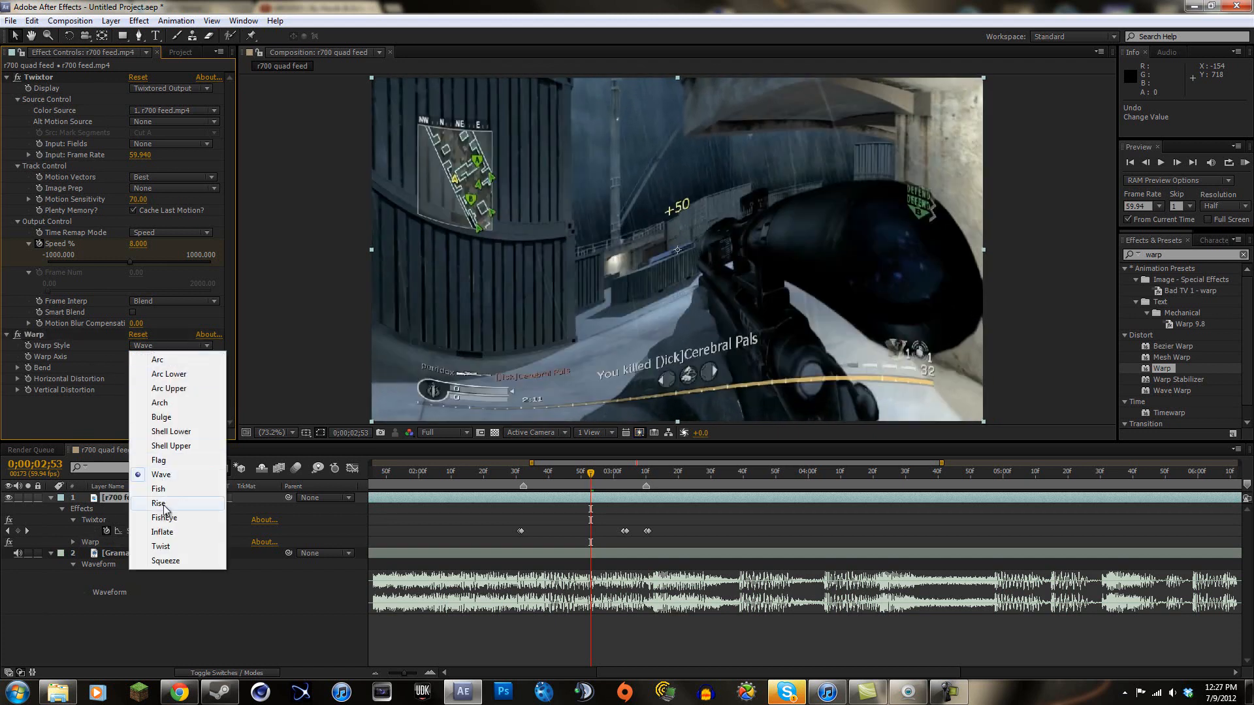
left_click(164, 517)
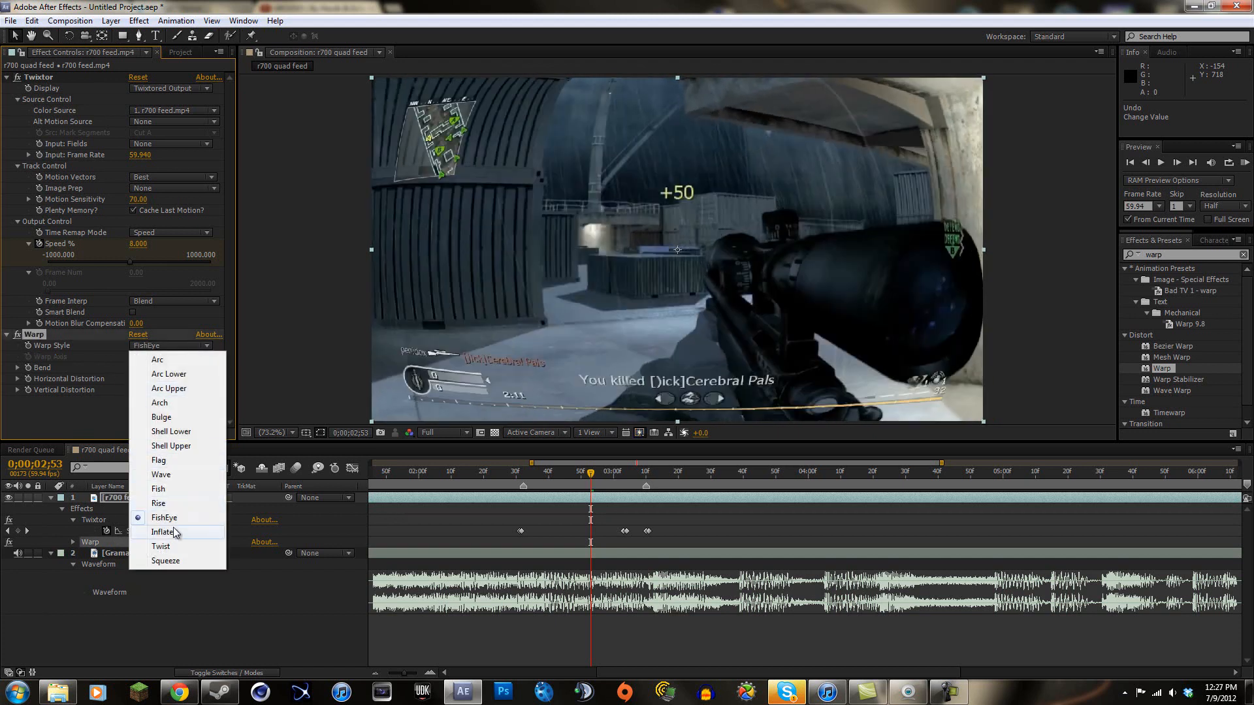
left_click(163, 532)
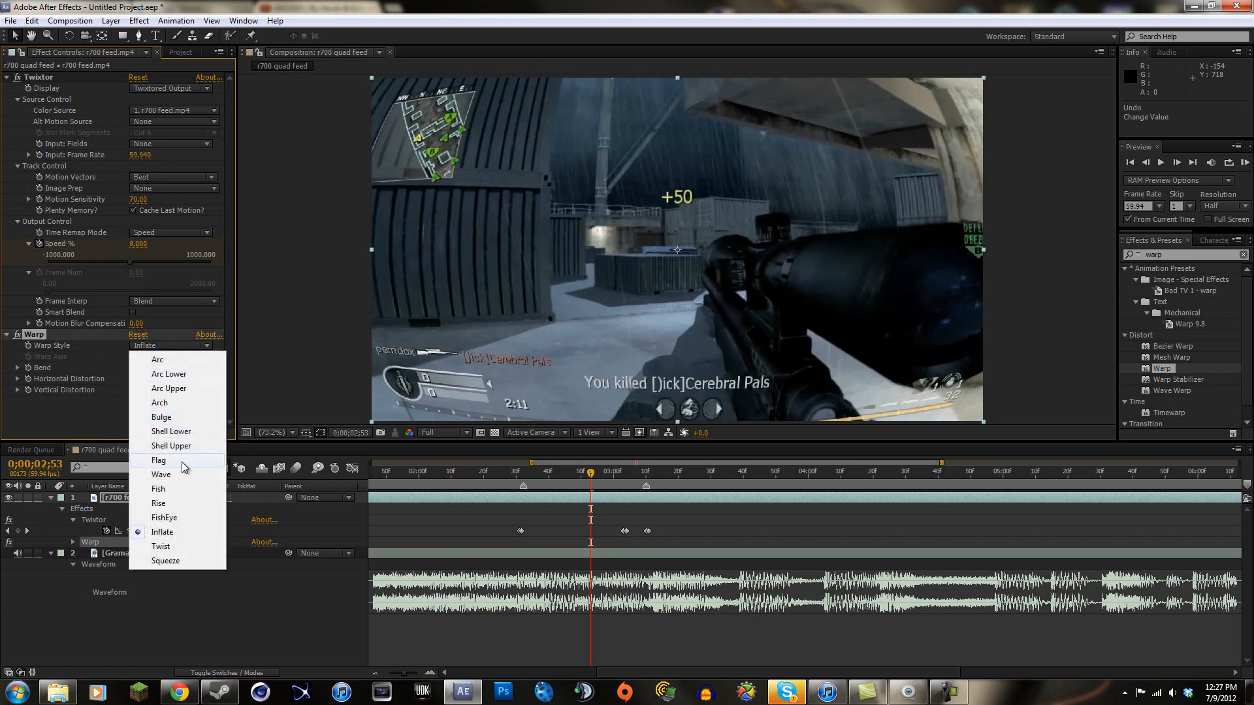
left_click(160, 546)
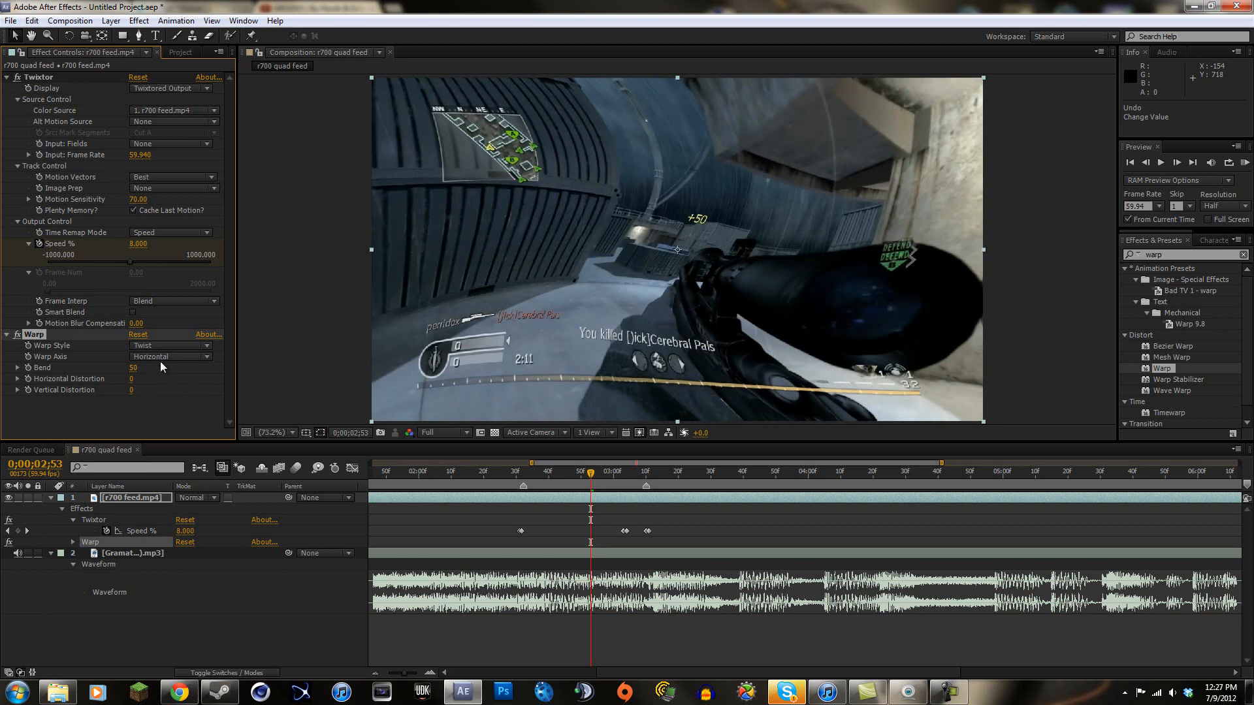
left_click(170, 346)
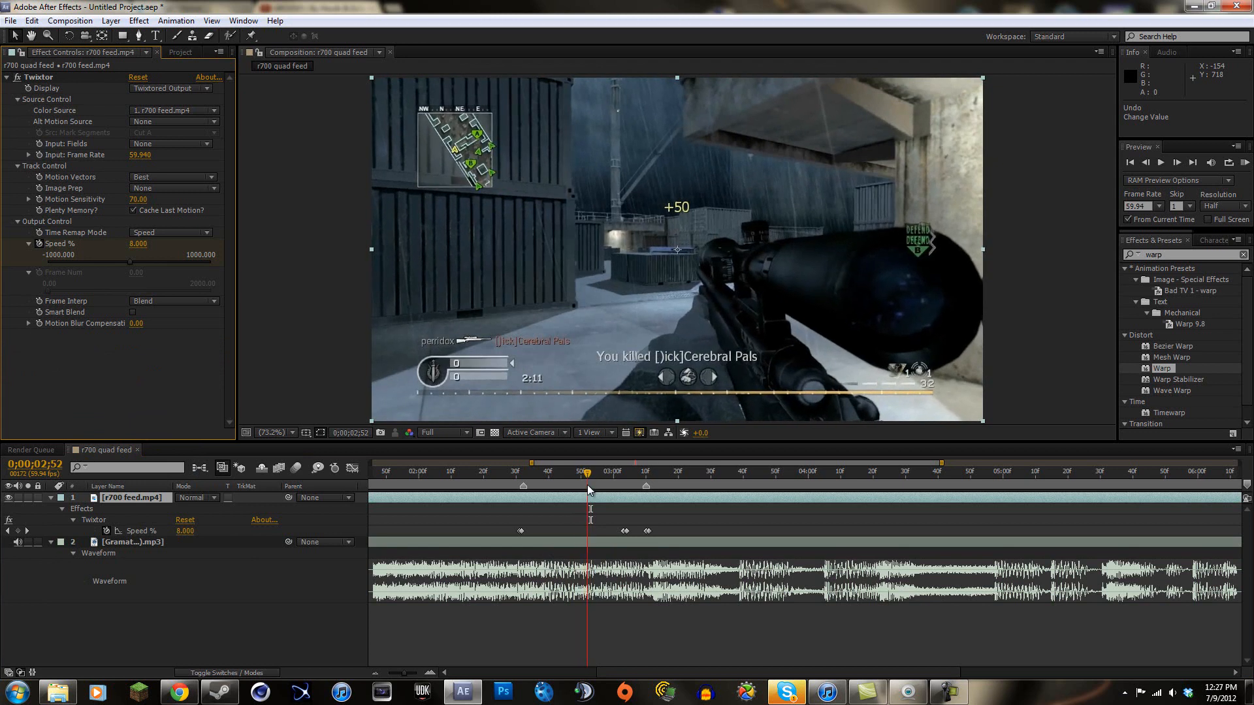
Move the playhead to 2:56 to view the unwarped gameplay
left_click(603, 471)
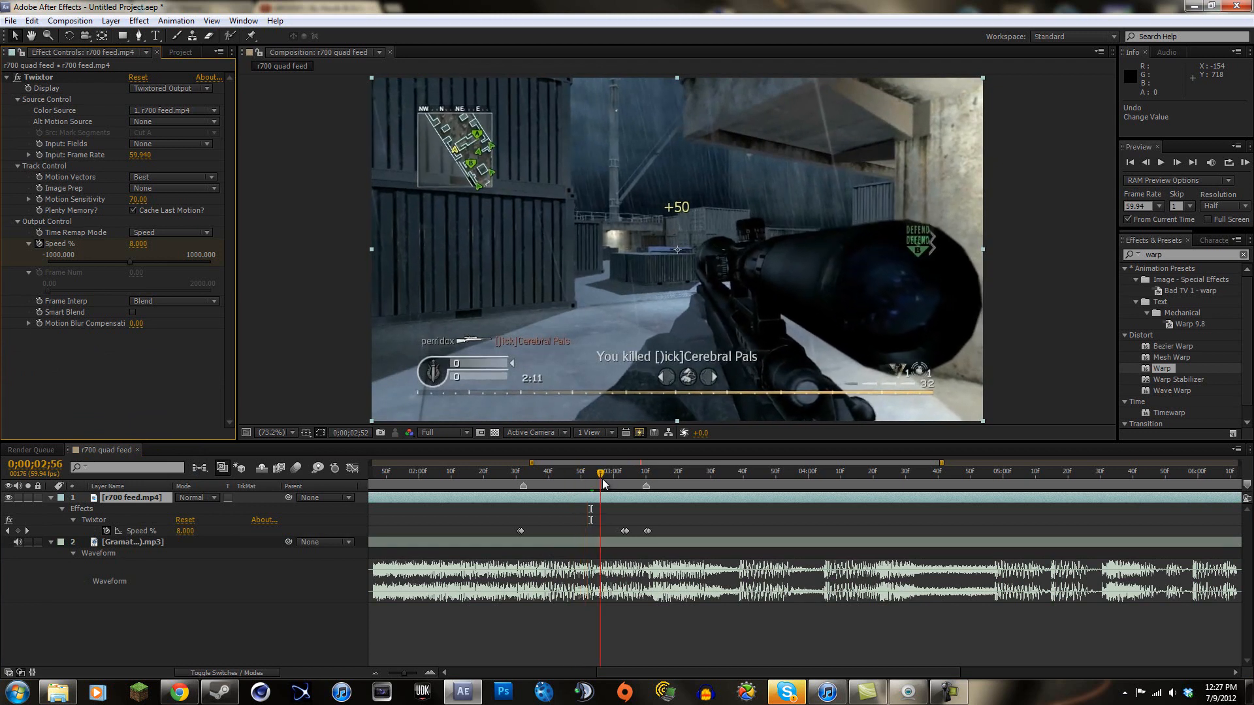